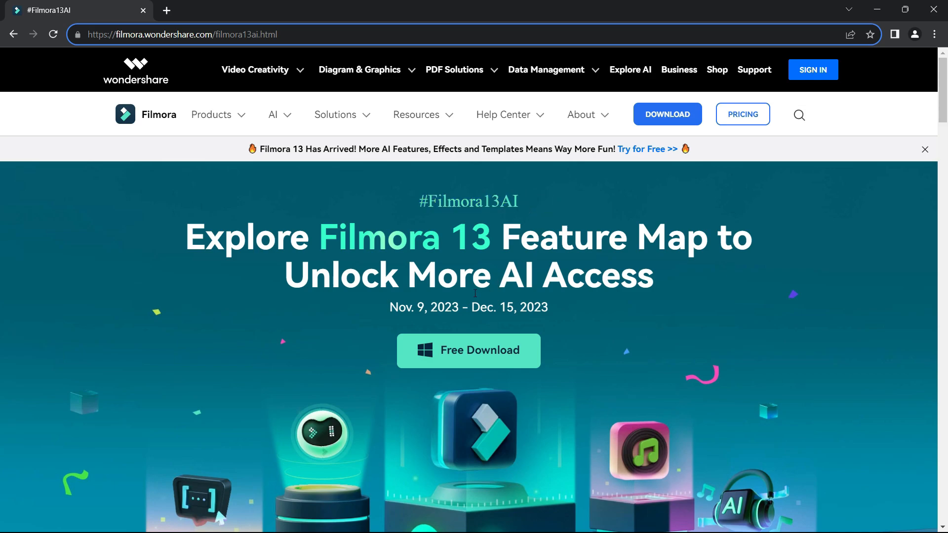
{"action": "mouse_move", "coordinate": [434, 332]}
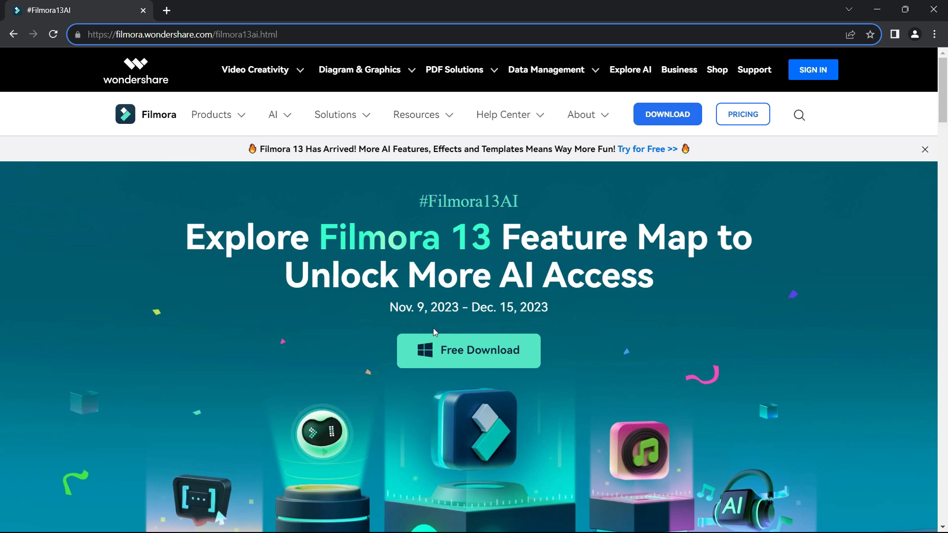
{"action": "mouse_move", "coordinate": [455, 331]}
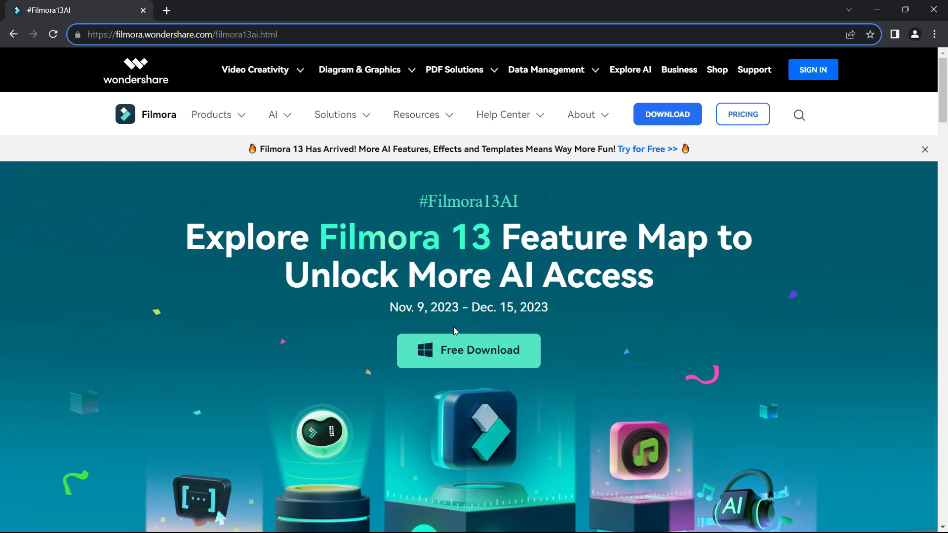
{"action": "mouse_move", "coordinate": [478, 330]}
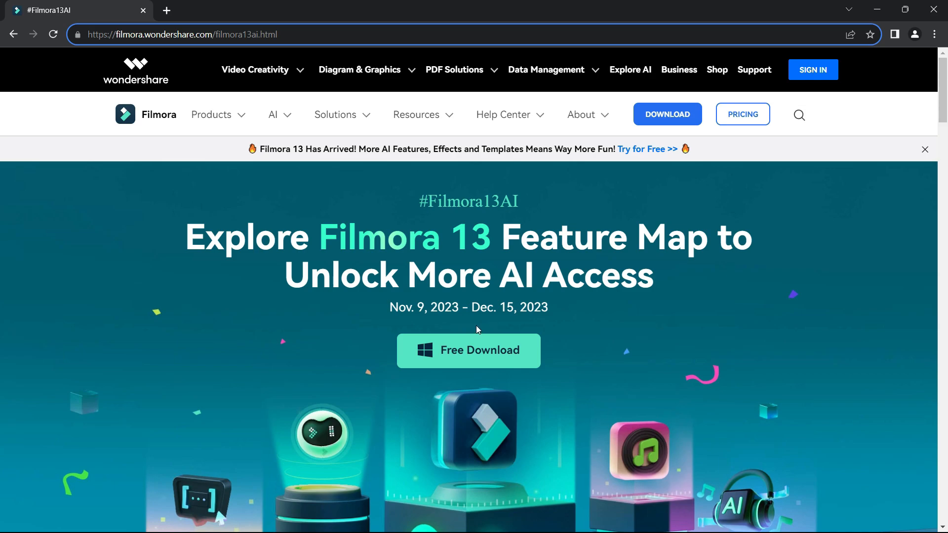
{"action": "mouse_move", "coordinate": [487, 360]}
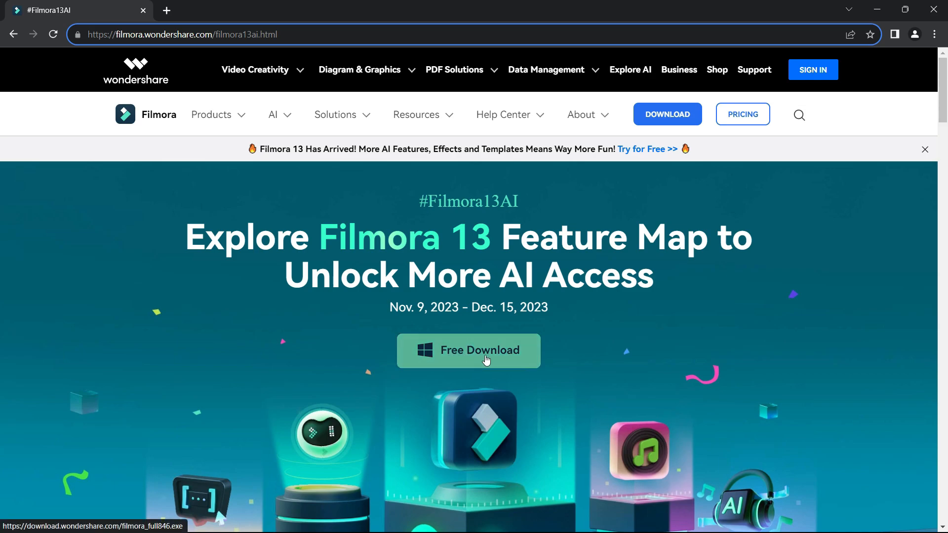
{"action": "mouse_move", "coordinate": [840, 359]}
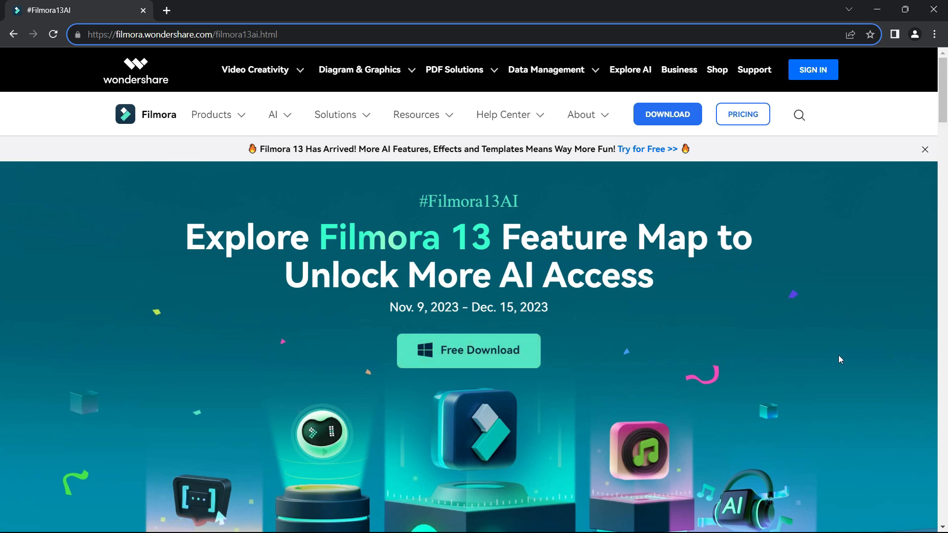
Step: Scroll the #Filmora13AI page past the four AI trial feature cards to the prize box
{"action": "scroll", "scroll_direction": "down", "scroll_amount": 3}
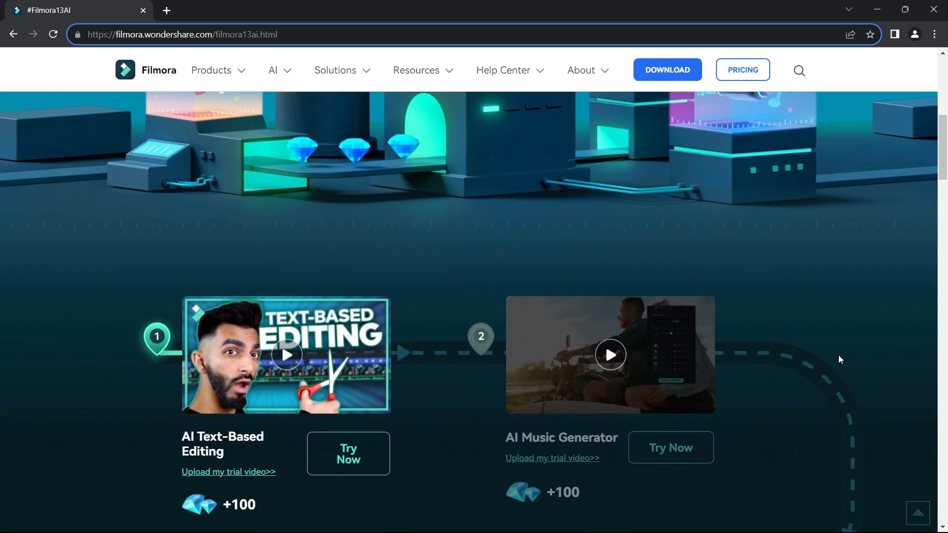
{"action": "scroll", "scroll_direction": "down", "scroll_amount": 3}
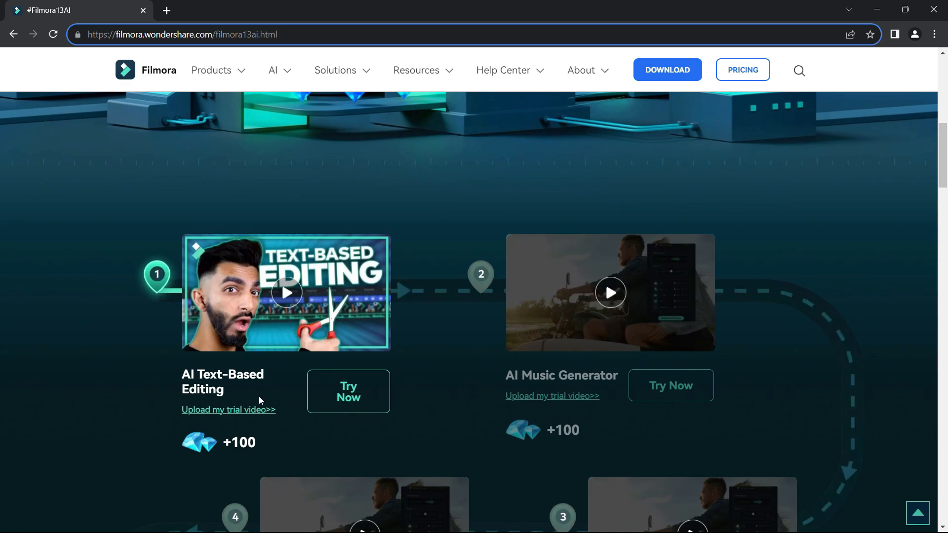
{"action": "mouse_move", "coordinate": [260, 394]}
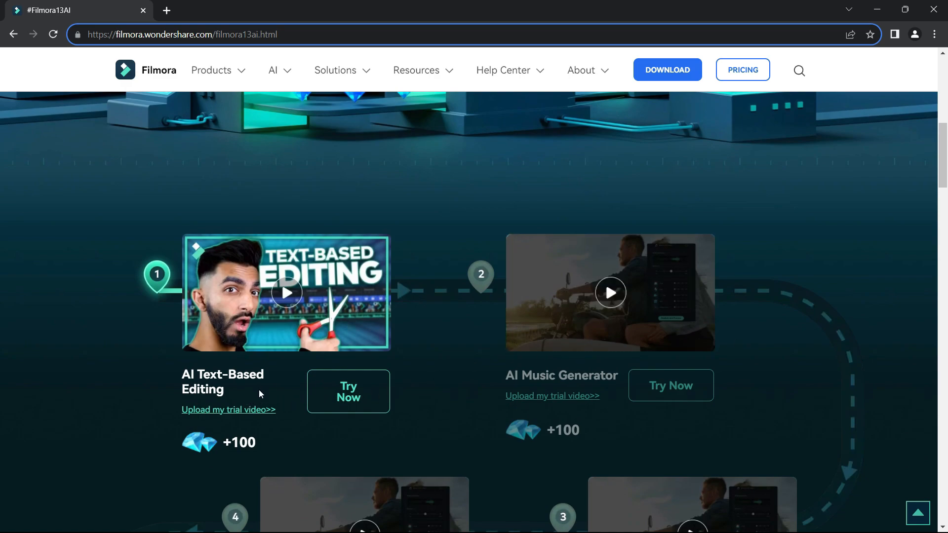
{"action": "mouse_move", "coordinate": [260, 398]}
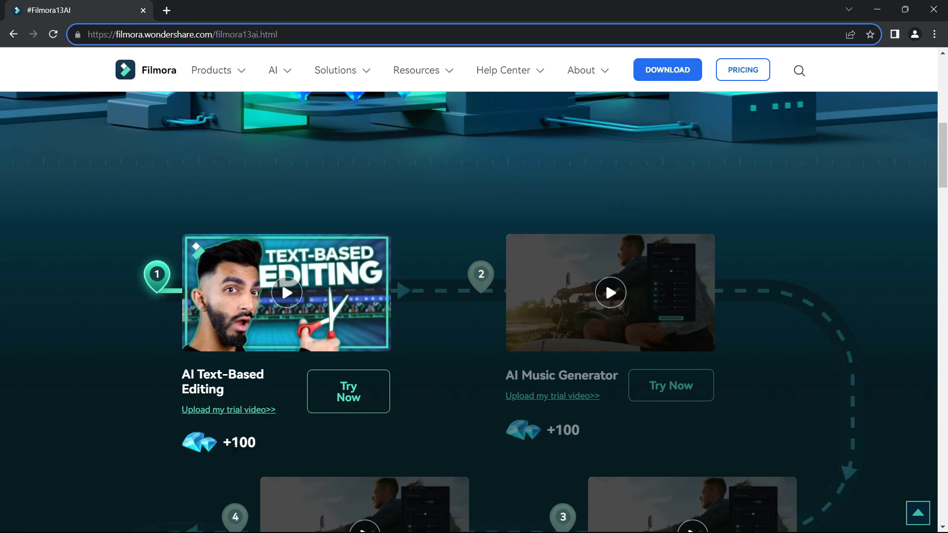
{"action": "scroll", "scroll_direction": "down", "scroll_amount": 3}
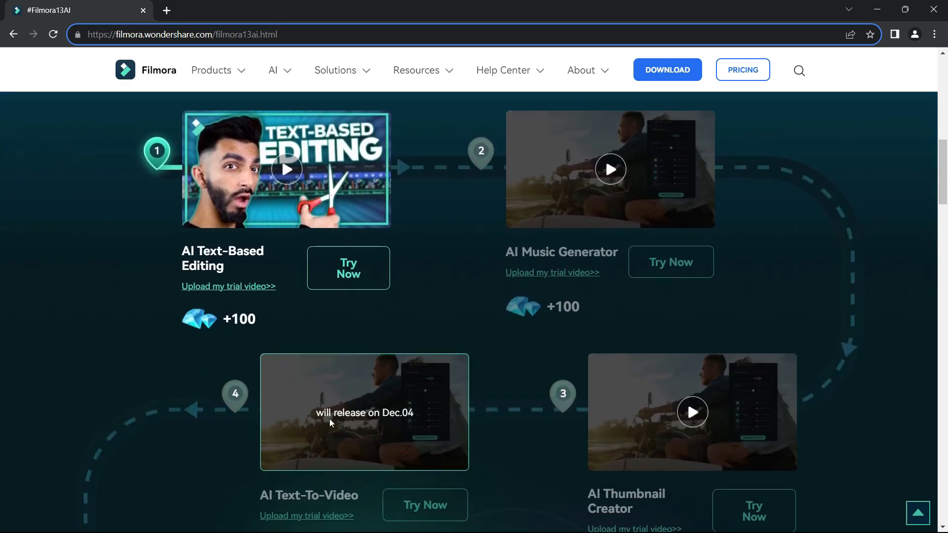
{"action": "scroll", "scroll_direction": "down", "scroll_amount": 3}
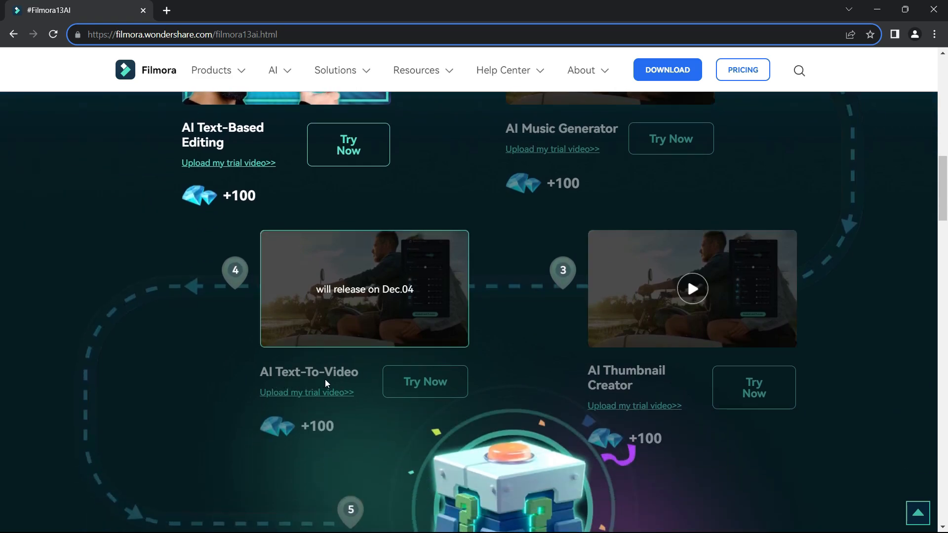
{"action": "scroll", "scroll_direction": "down", "scroll_amount": 3}
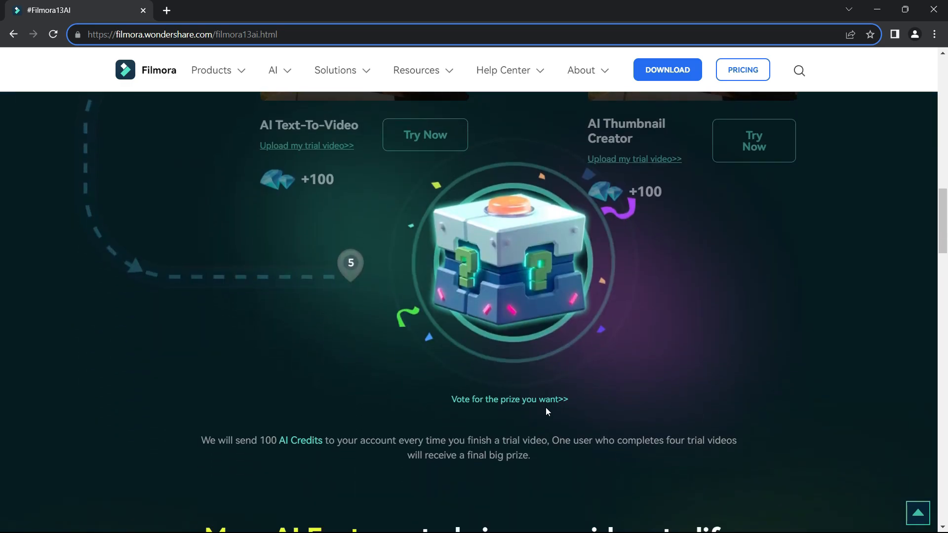
Step: Open the 'Vote for the prize you want' form, then scroll down to More AI Features
{"action": "left_click", "coordinate": [508, 399]}
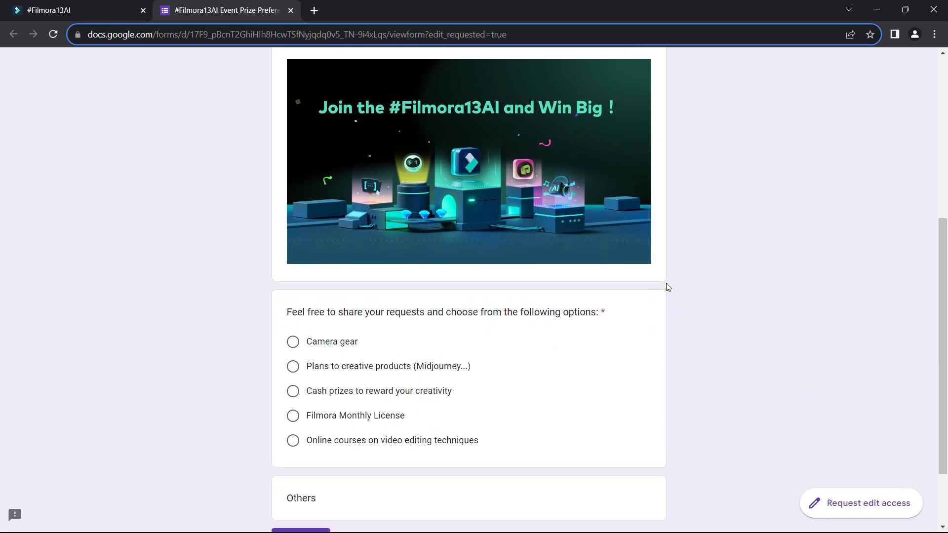
{"action": "scroll", "scroll_direction": "down", "scroll_amount": 3}
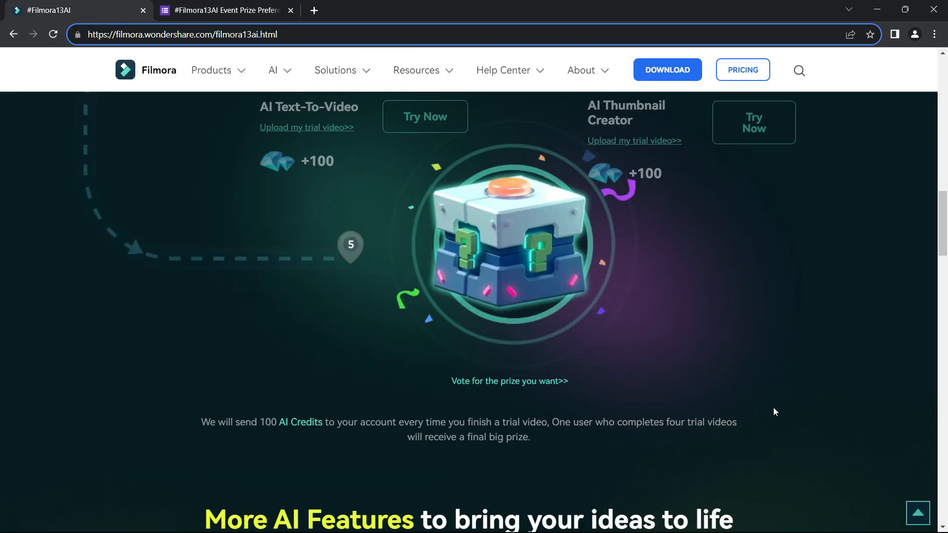
{"action": "scroll", "scroll_direction": "down", "scroll_amount": 3}
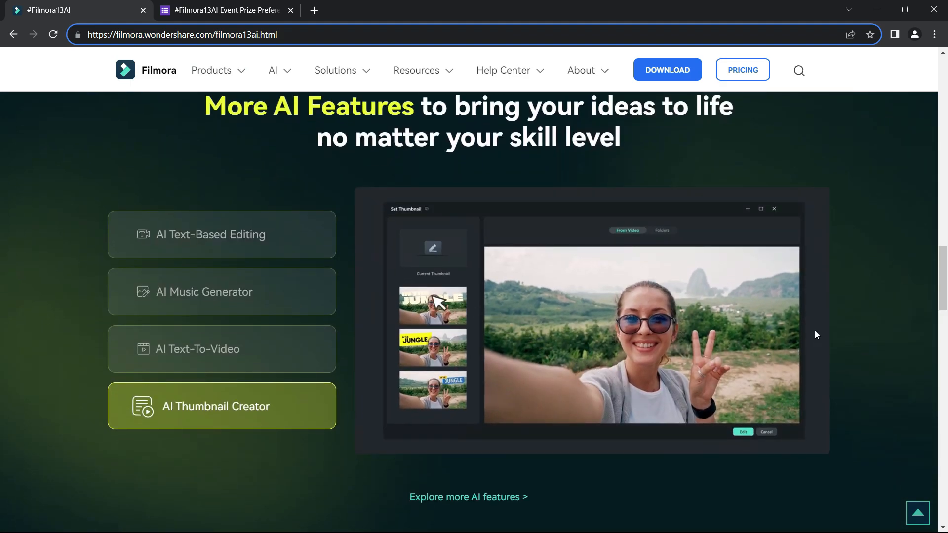
Step: Preview the AI Text-Based Editing, AI Music Generator and AI Thumbnail Creator feature tabs
{"action": "left_click", "coordinate": [221, 234]}
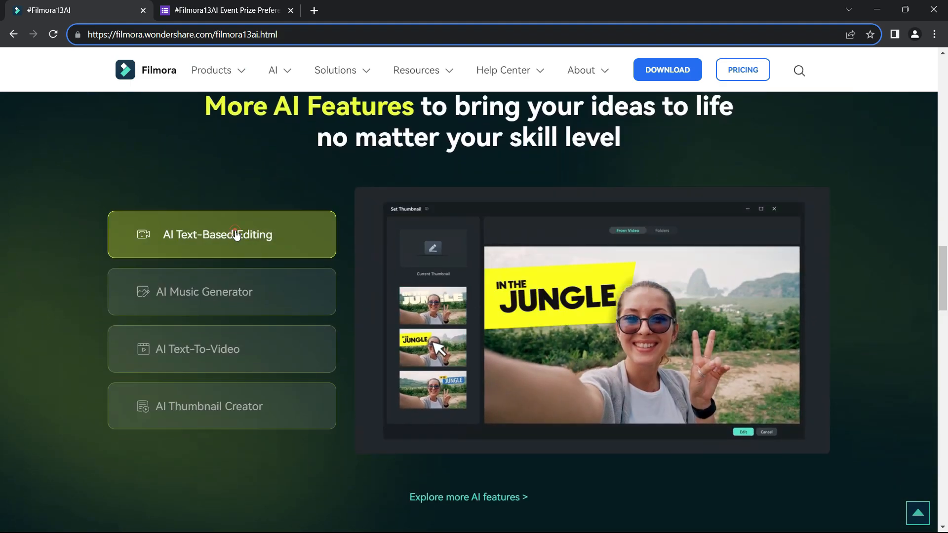
{"action": "left_click", "coordinate": [221, 291]}
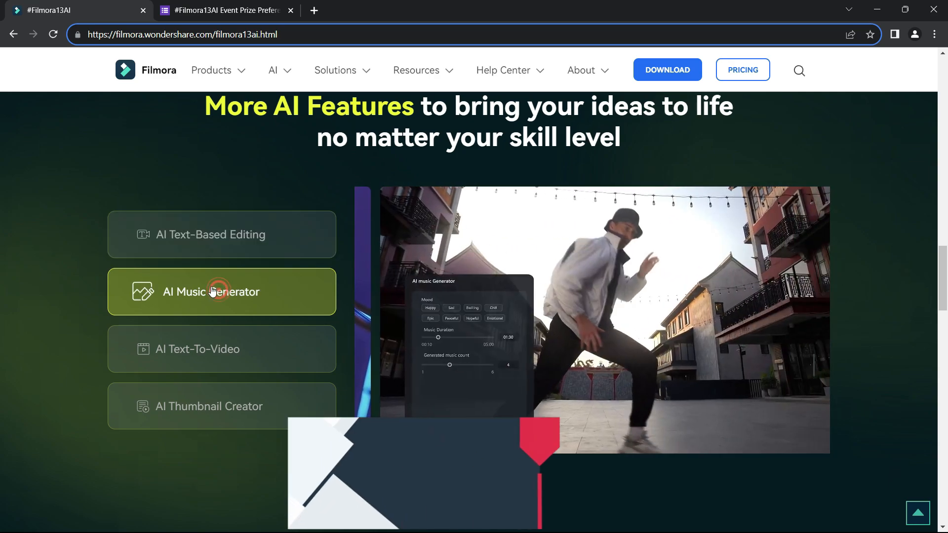
{"action": "left_click", "coordinate": [221, 406]}
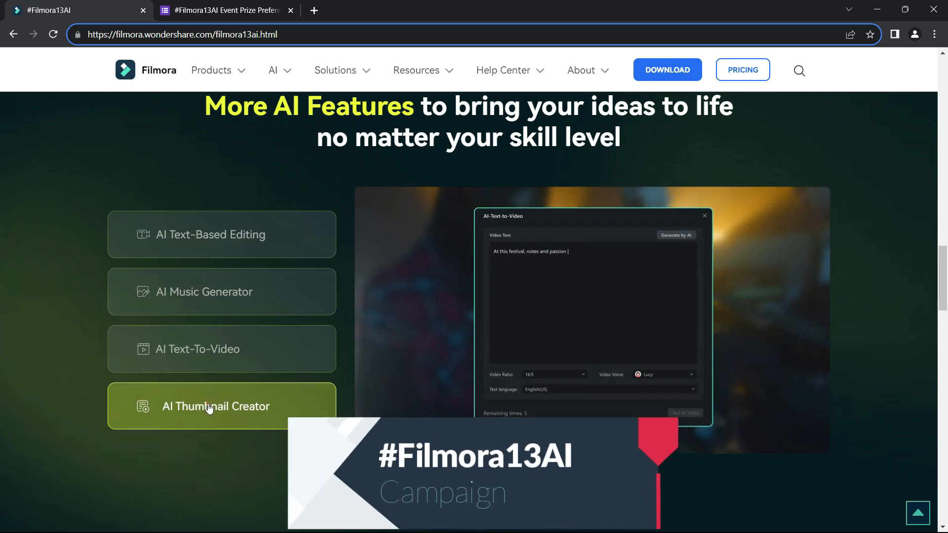
{"action": "scroll", "scroll_direction": "down", "scroll_amount": 3}
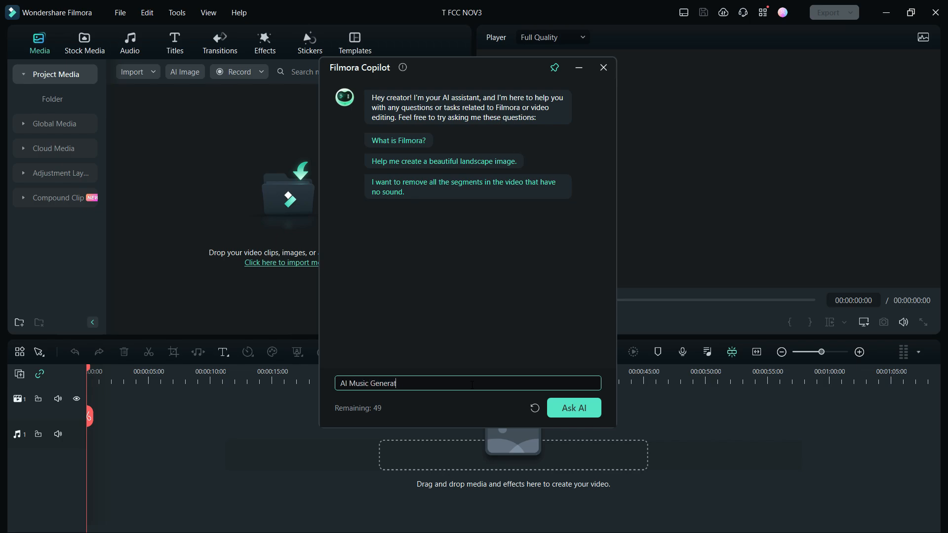
Step: Ask Copilot about 'AI Music Generator' and copy its explanation
{"action": "left_click", "coordinate": [573, 407]}
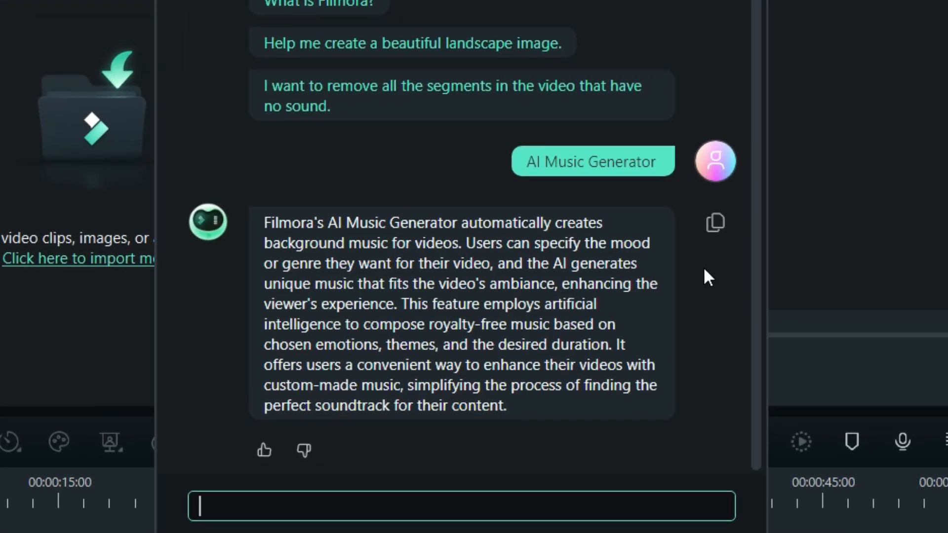
{"action": "mouse_move", "coordinate": [714, 366]}
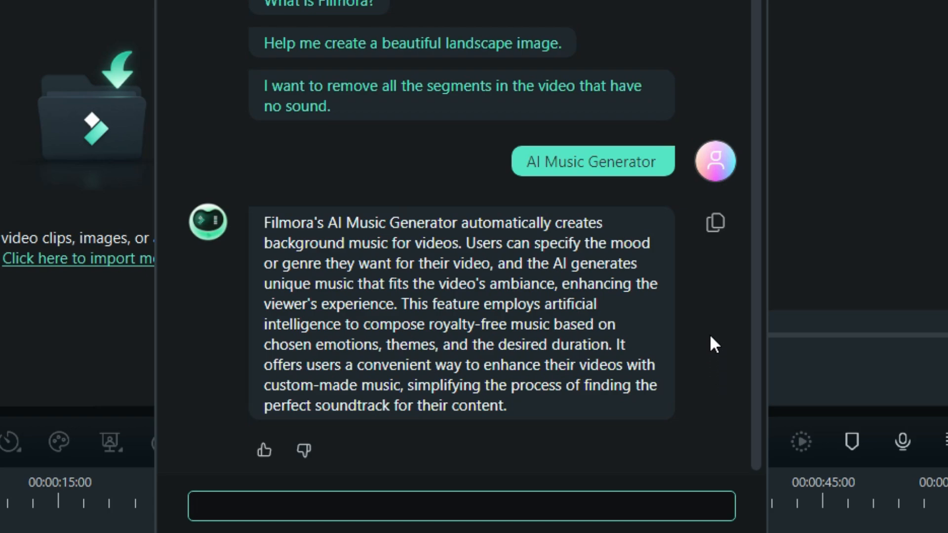
{"action": "mouse_move", "coordinate": [582, 495]}
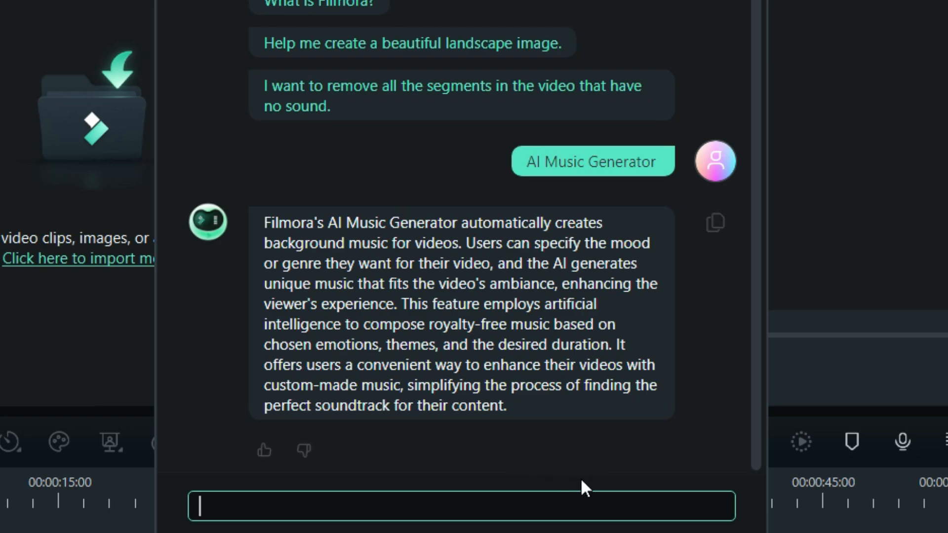
{"action": "mouse_move", "coordinate": [710, 409]}
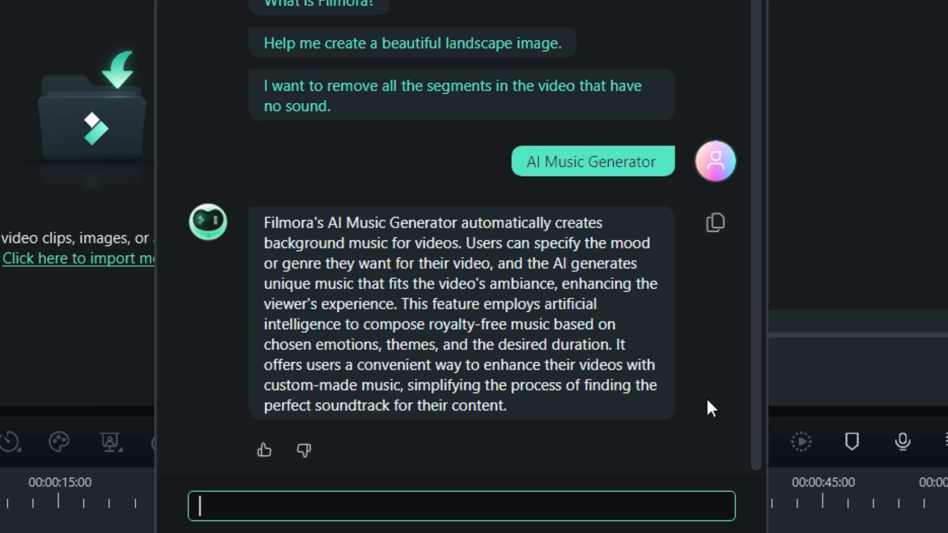
{"action": "mouse_move", "coordinate": [718, 416]}
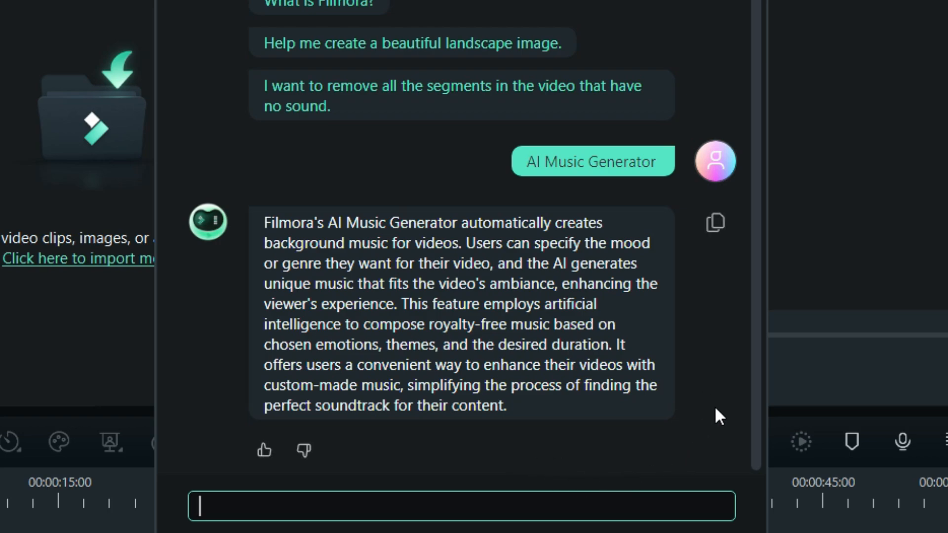
{"action": "mouse_move", "coordinate": [710, 438]}
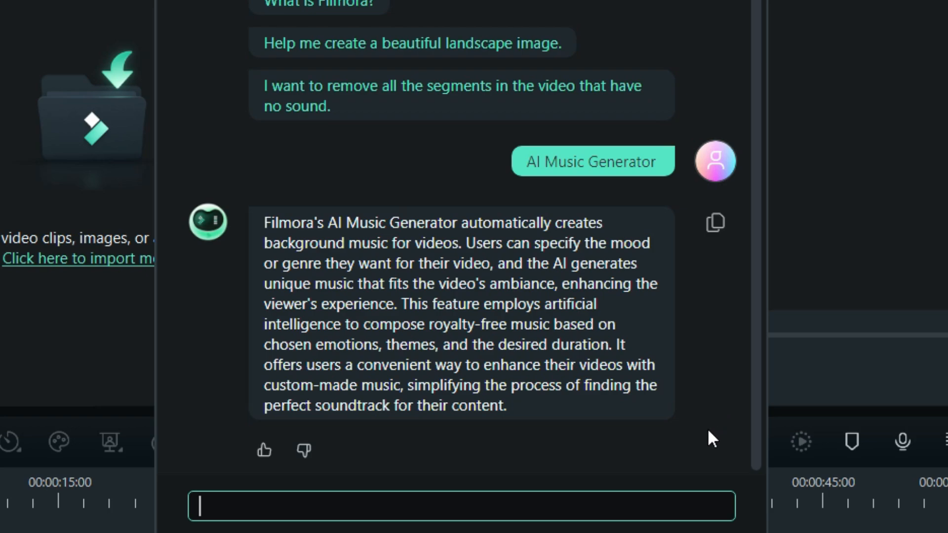
{"action": "mouse_move", "coordinate": [521, 455]}
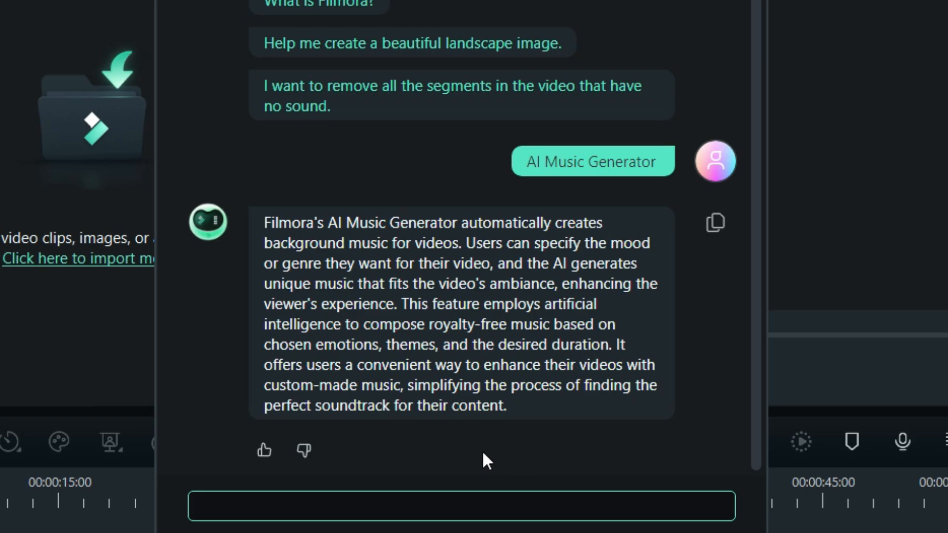
{"action": "mouse_move", "coordinate": [458, 463]}
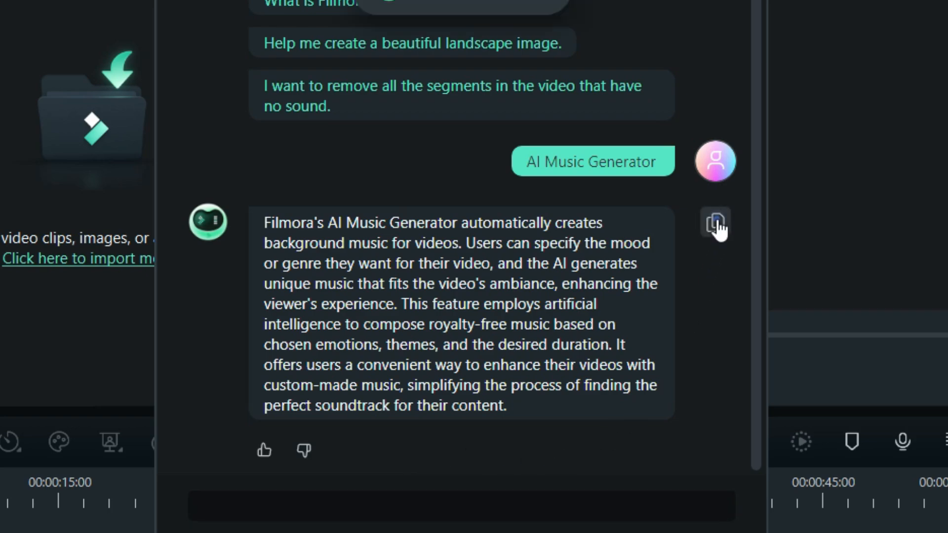
{"action": "left_click", "coordinate": [714, 222]}
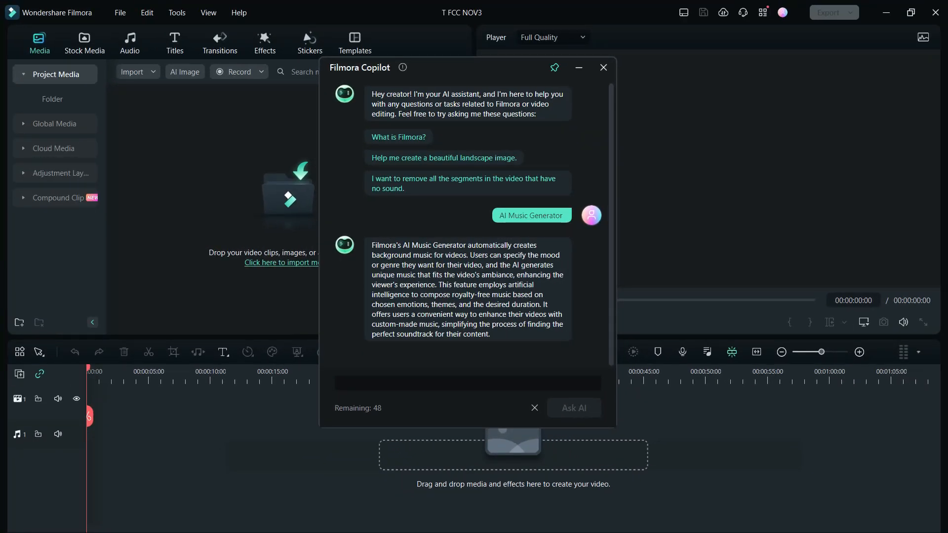
Step: Close Copilot and launch the AI Music Generator from Audio > AI Music
{"action": "left_click", "coordinate": [602, 67]}
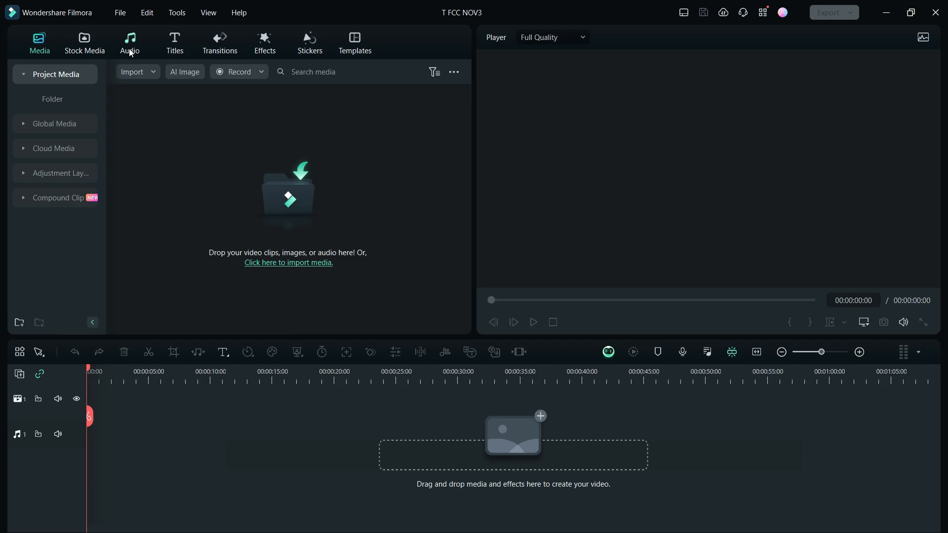
{"action": "left_click", "coordinate": [129, 43]}
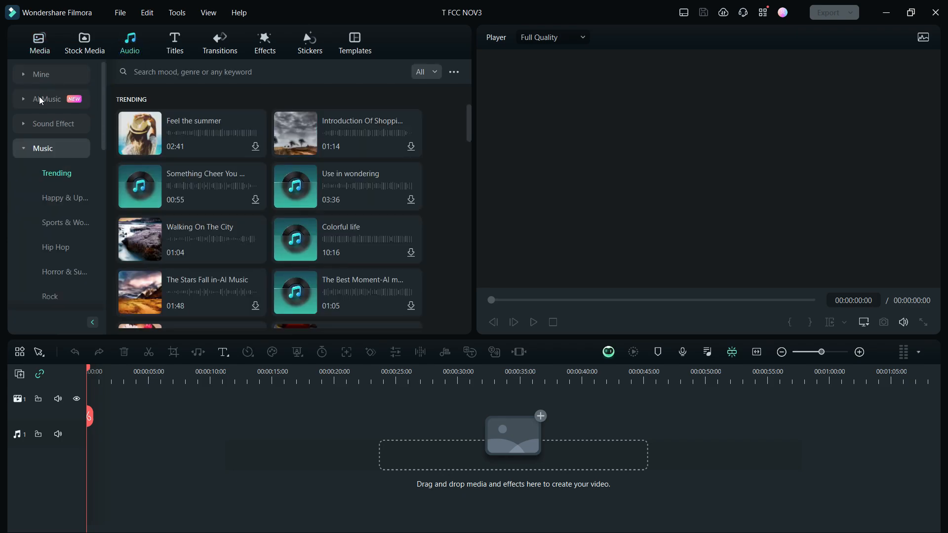
{"action": "left_click", "coordinate": [47, 98]}
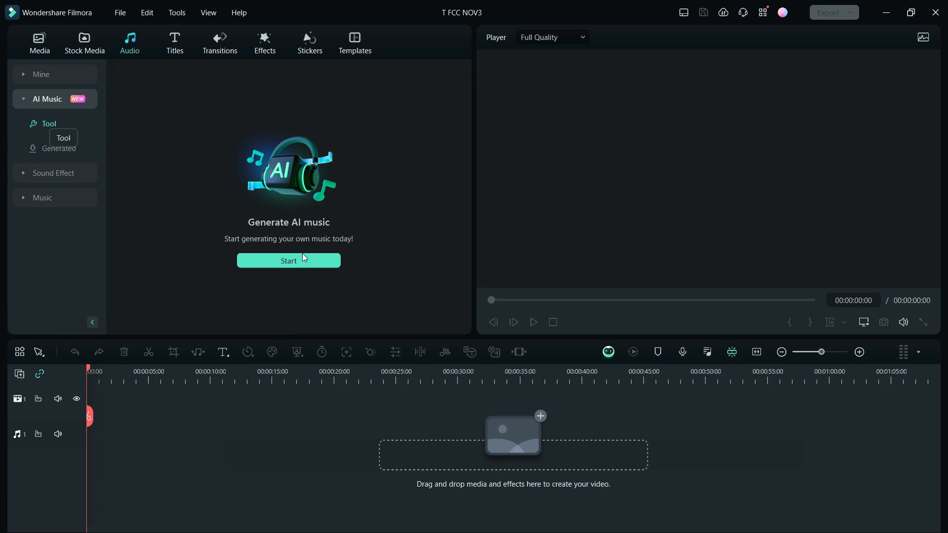
{"action": "left_click", "coordinate": [288, 261]}
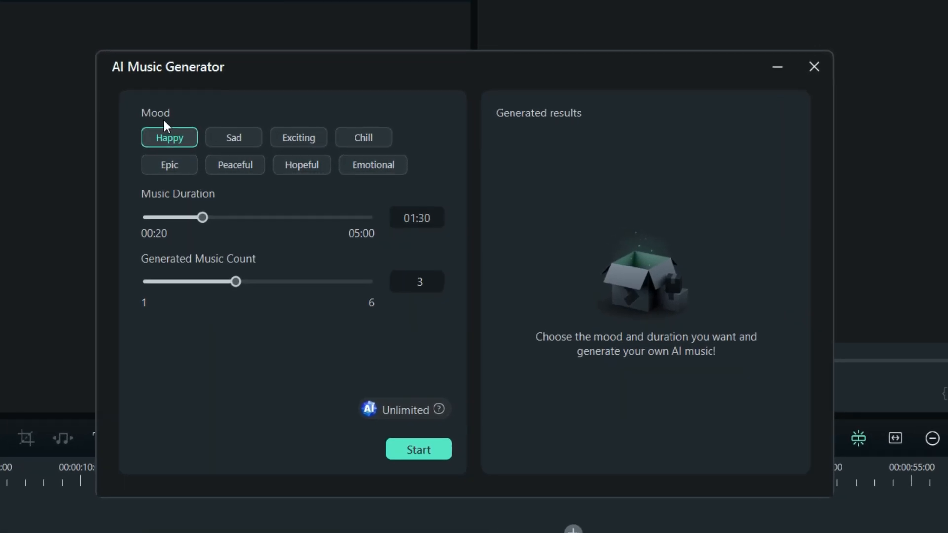
{"action": "mouse_move", "coordinate": [423, 164]}
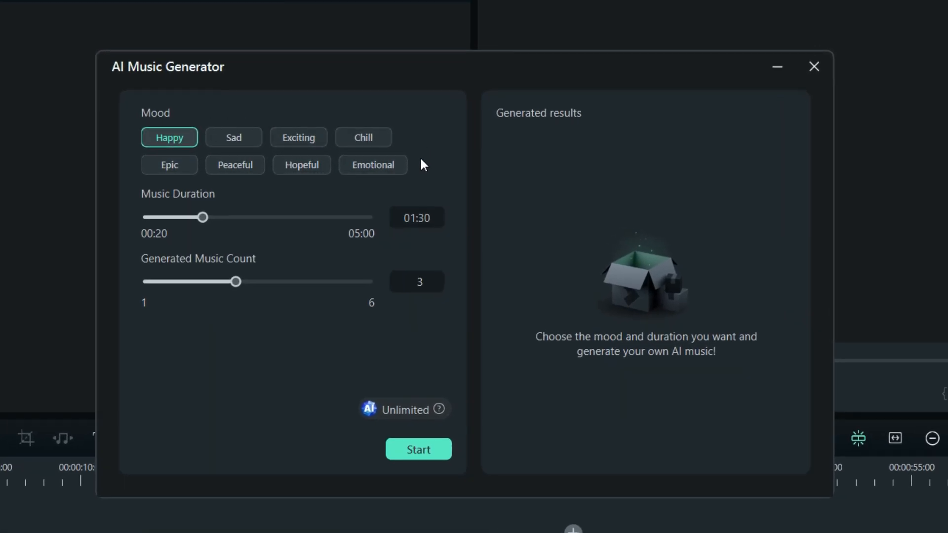
{"action": "mouse_move", "coordinate": [420, 159]}
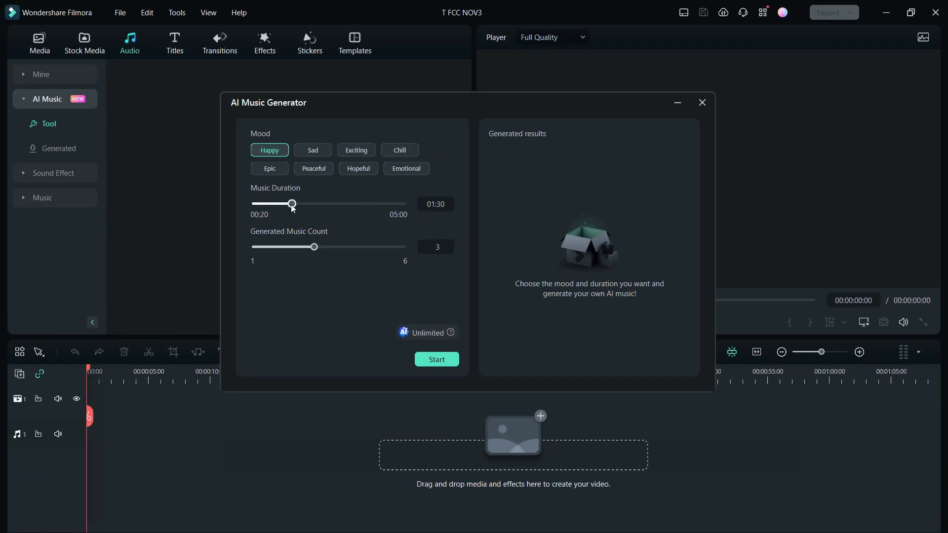
Step: Set the generator to Happy mood, 02:00 duration and a music count of 4
{"action": "left_click_drag", "start_coordinate": [293, 204], "coordinate": [252, 204]}
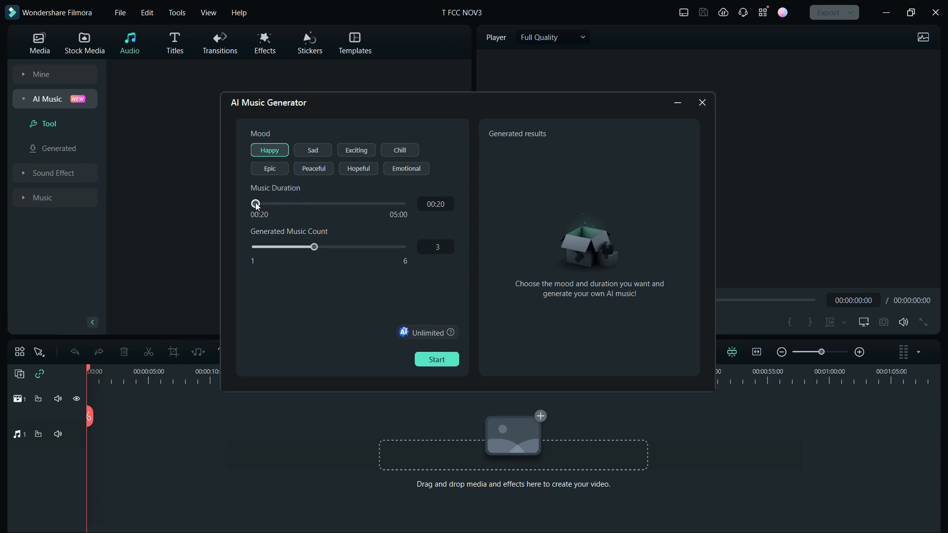
{"action": "left_click_drag", "start_coordinate": [255, 204], "coordinate": [402, 204]}
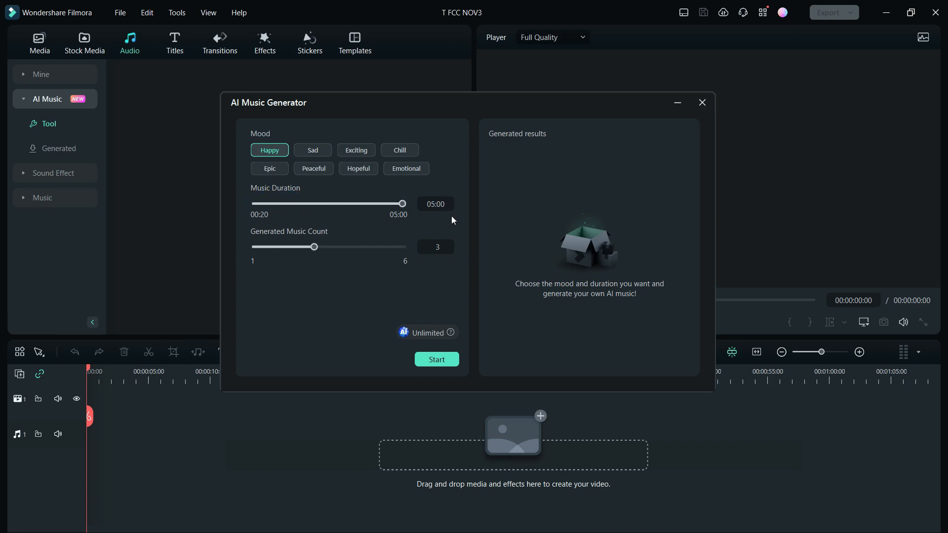
{"action": "left_click_drag", "start_coordinate": [314, 247], "coordinate": [285, 247]}
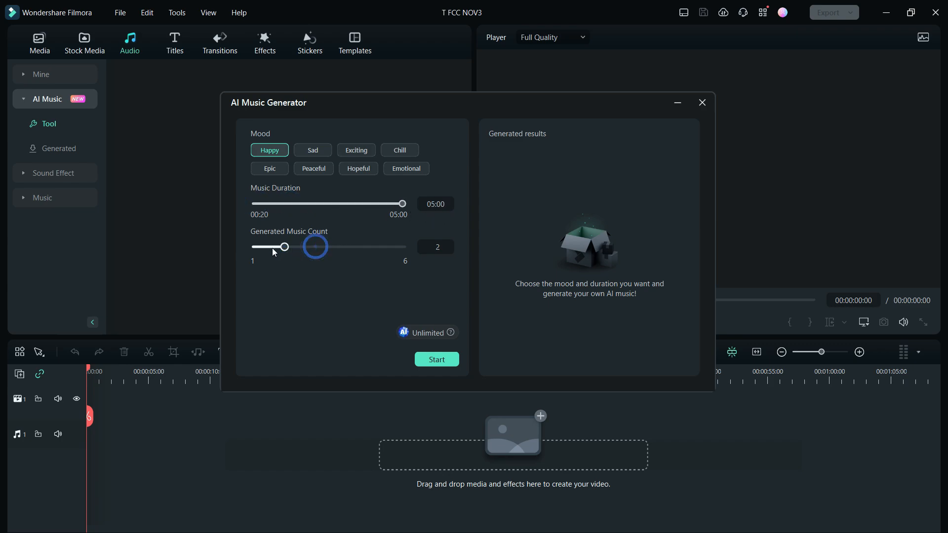
{"action": "left_click_drag", "start_coordinate": [285, 247], "coordinate": [403, 247]}
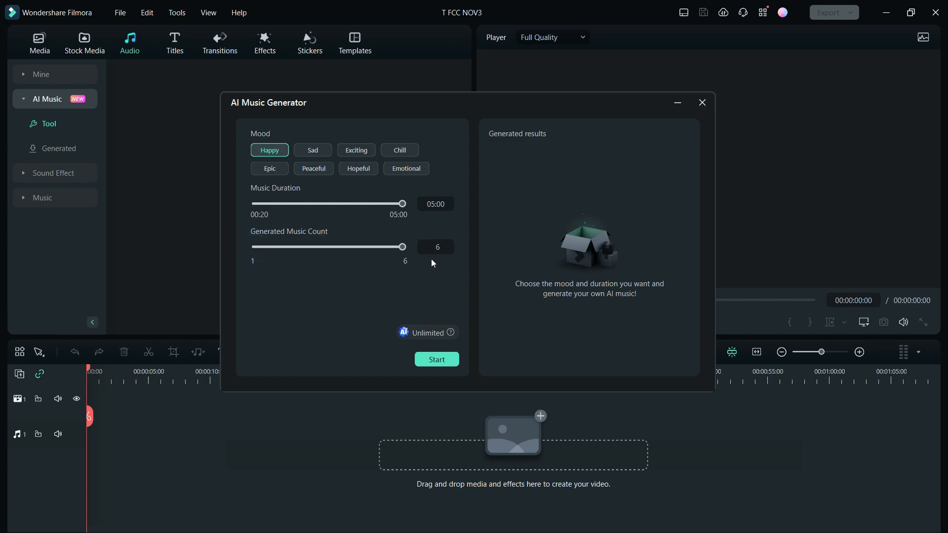
{"action": "left_click_drag", "start_coordinate": [402, 247], "coordinate": [342, 247]}
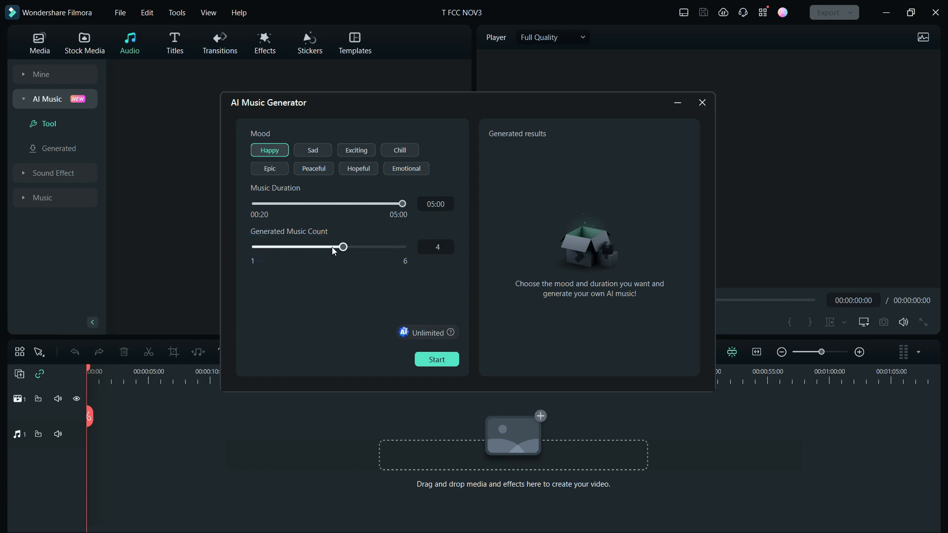
{"action": "left_click_drag", "start_coordinate": [401, 203], "coordinate": [308, 203]}
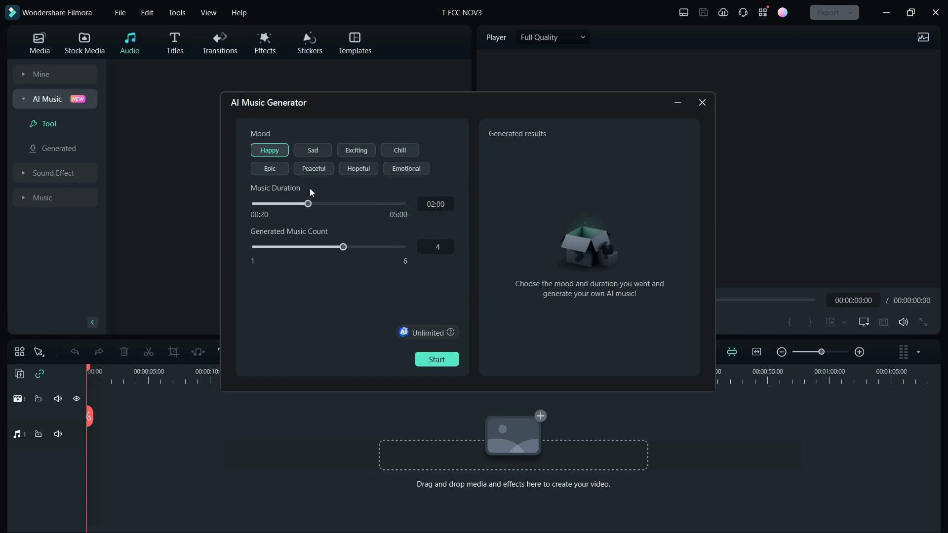
{"action": "left_click", "coordinate": [269, 150]}
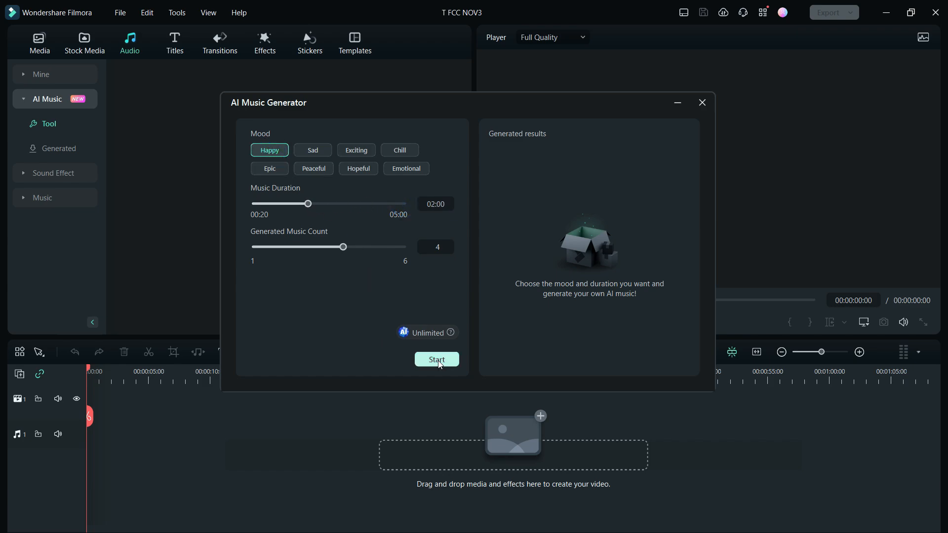
Step: Generate four Happy tracks, preview Happy_003 to Happy_006, and download Happy_006
{"action": "left_click", "coordinate": [436, 359]}
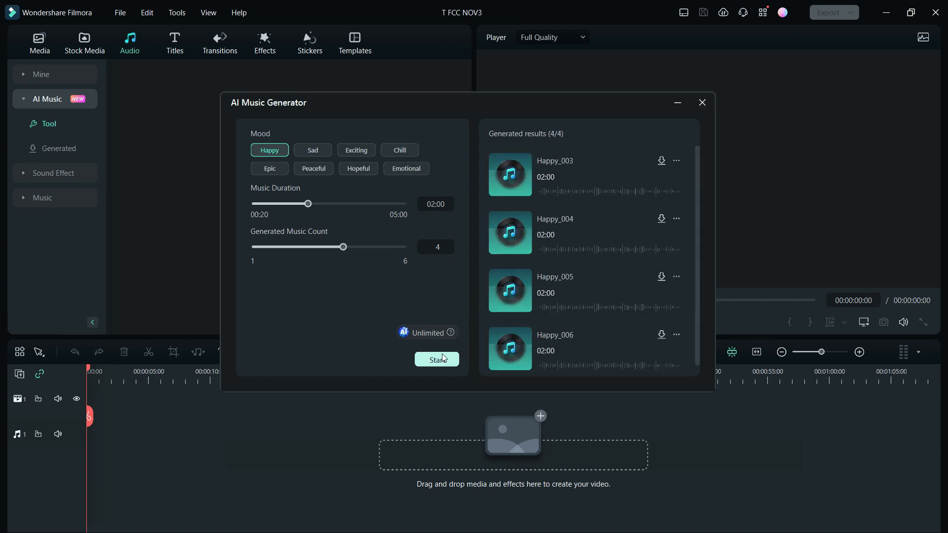
{"action": "left_click", "coordinate": [509, 175]}
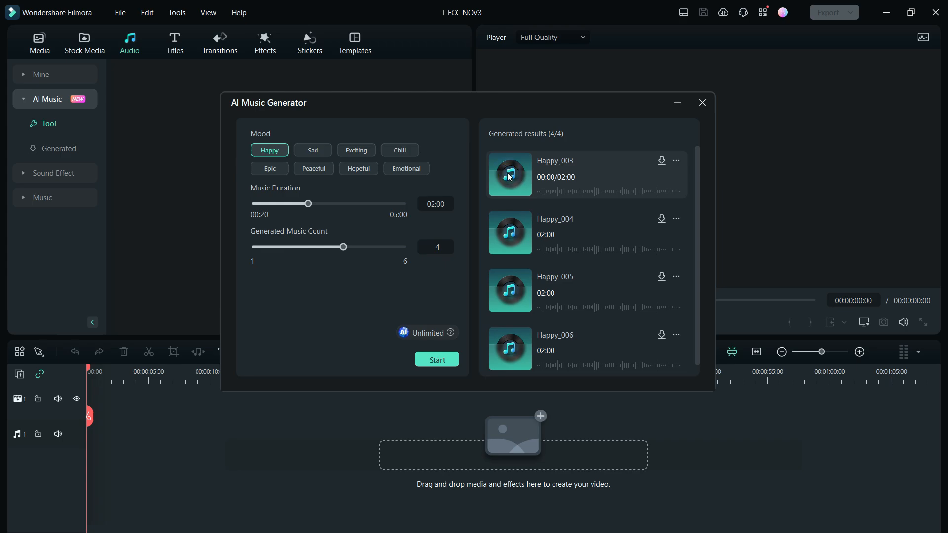
{"action": "left_click", "coordinate": [510, 175]}
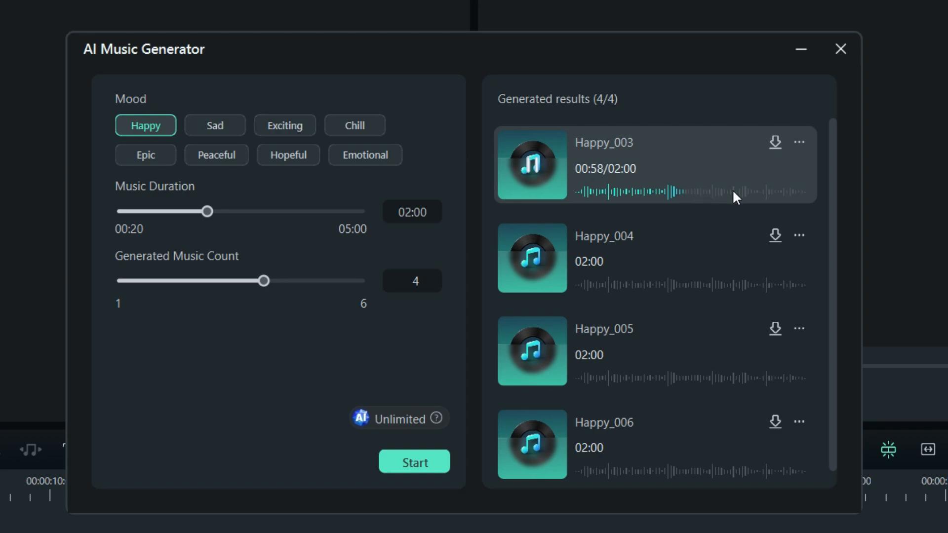
{"action": "left_click", "coordinate": [532, 258]}
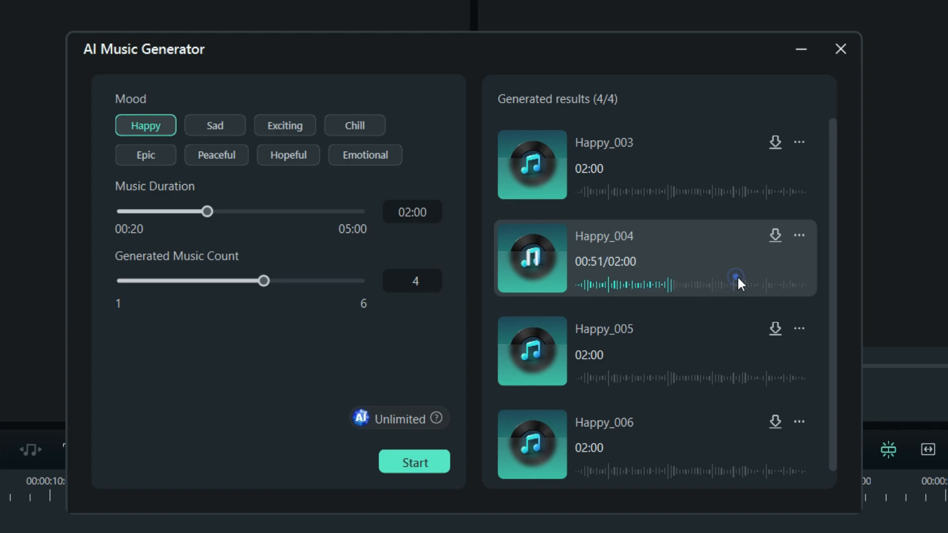
{"action": "left_click", "coordinate": [577, 378]}
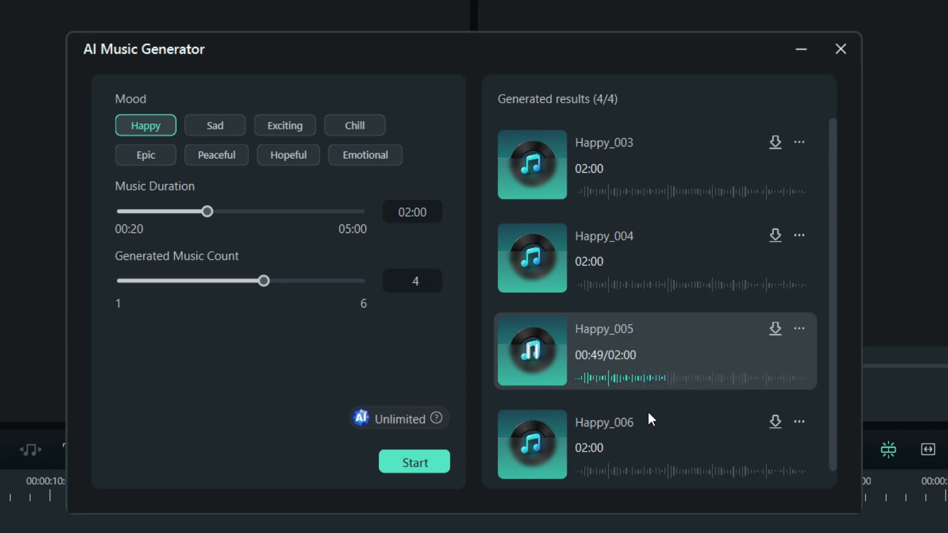
{"action": "left_click", "coordinate": [532, 445]}
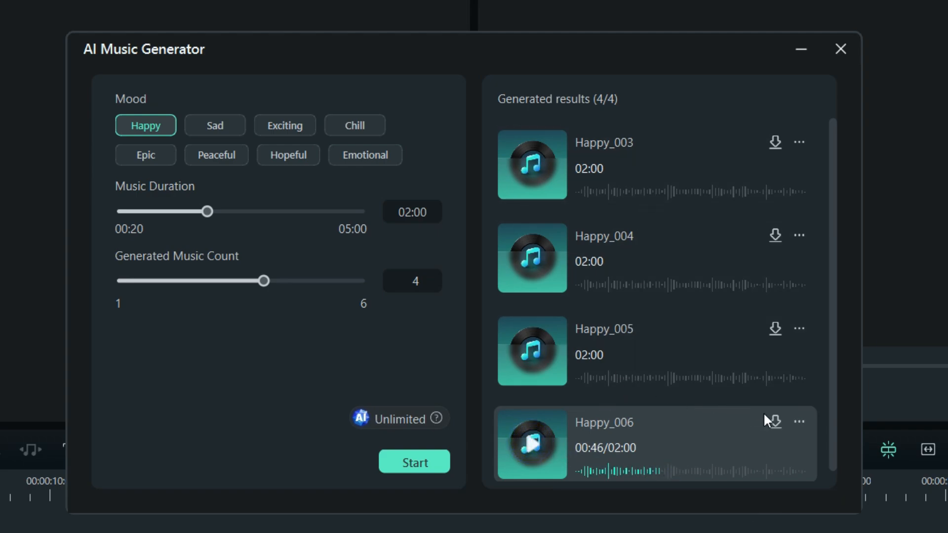
{"action": "left_click", "coordinate": [774, 421]}
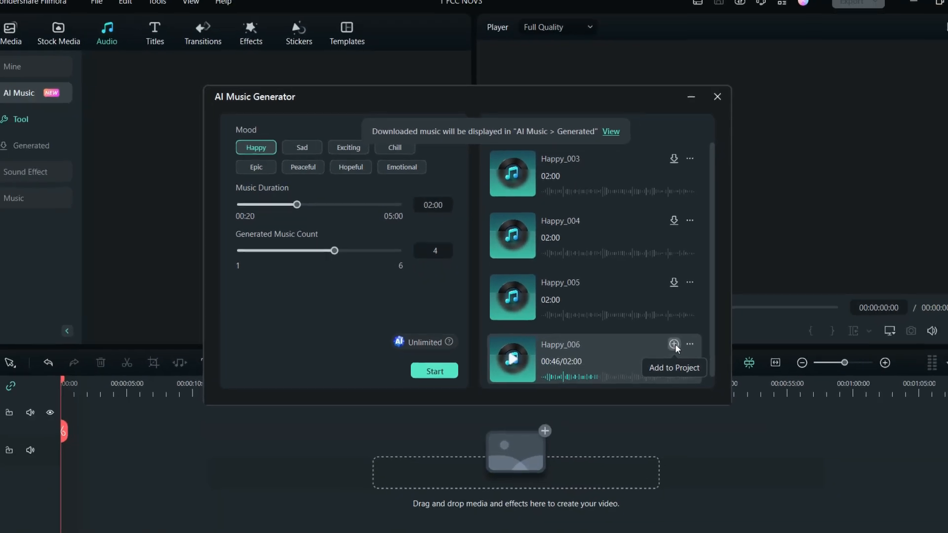
Step: Close the AI Music Generator and show the Generated music list containing Happy_006
{"action": "left_click", "coordinate": [717, 97]}
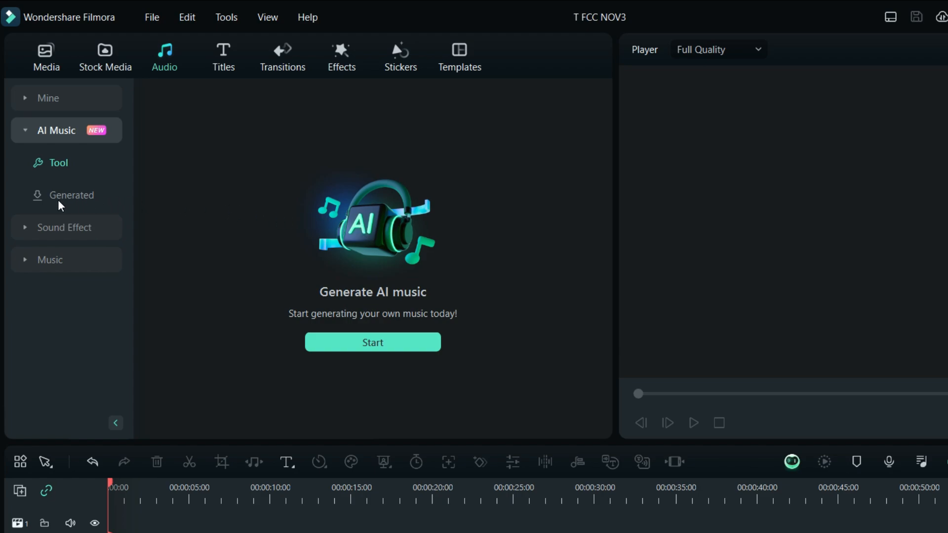
{"action": "left_click", "coordinate": [71, 195]}
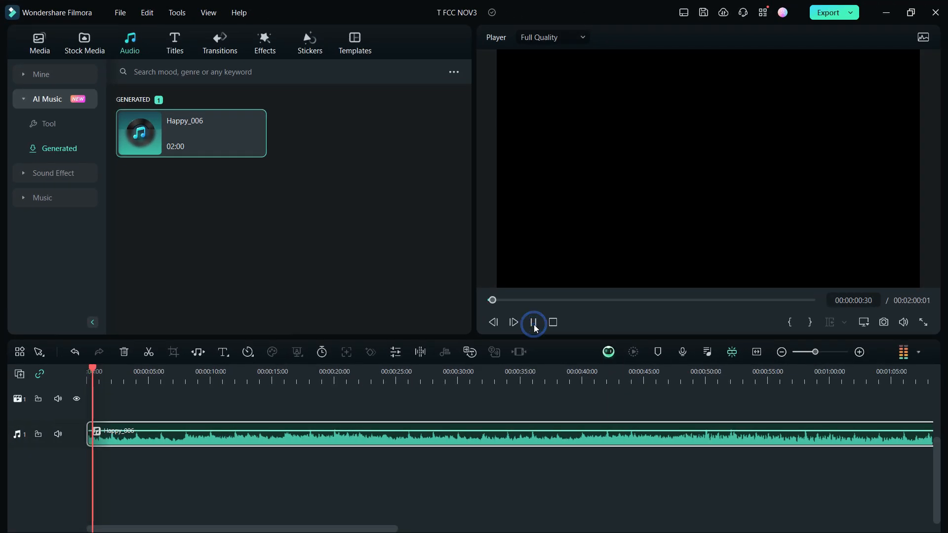
Step: Generate two Sad tracks with the music count lowered to 2
{"action": "left_click", "coordinate": [48, 123]}
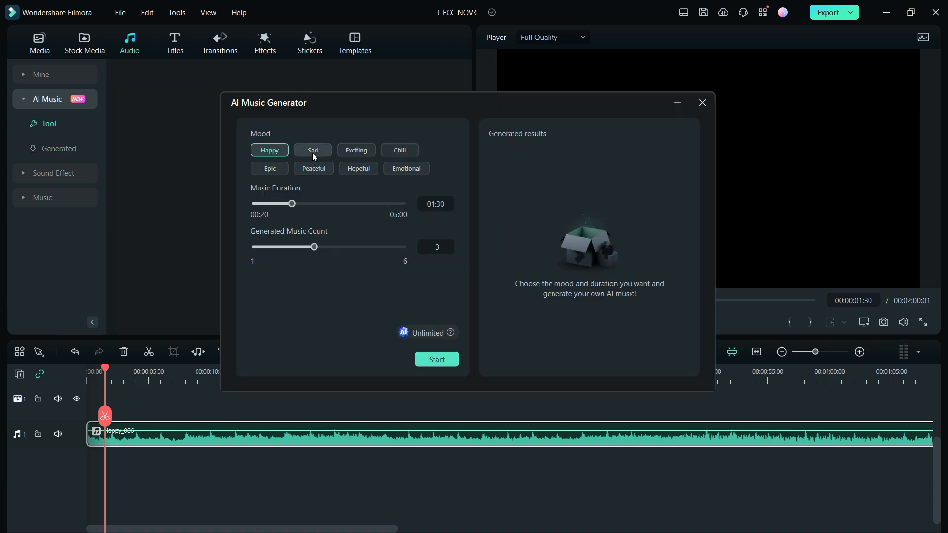
{"action": "left_click", "coordinate": [313, 150]}
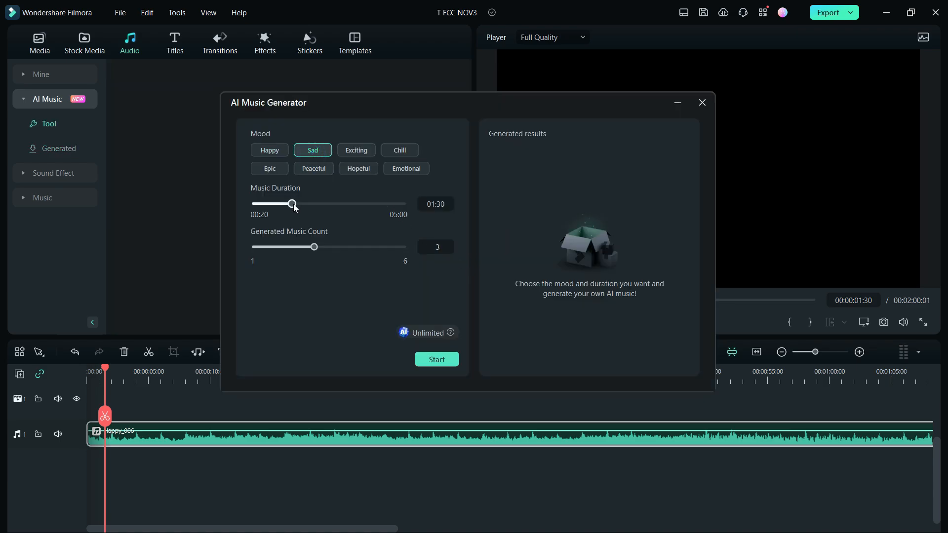
{"action": "left_click_drag", "start_coordinate": [314, 246], "coordinate": [285, 245]}
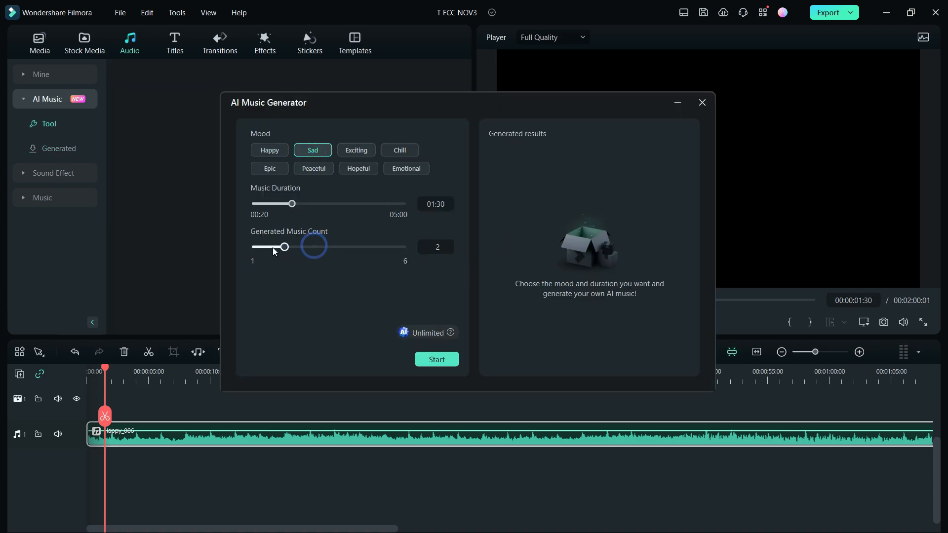
{"action": "left_click", "coordinate": [436, 359]}
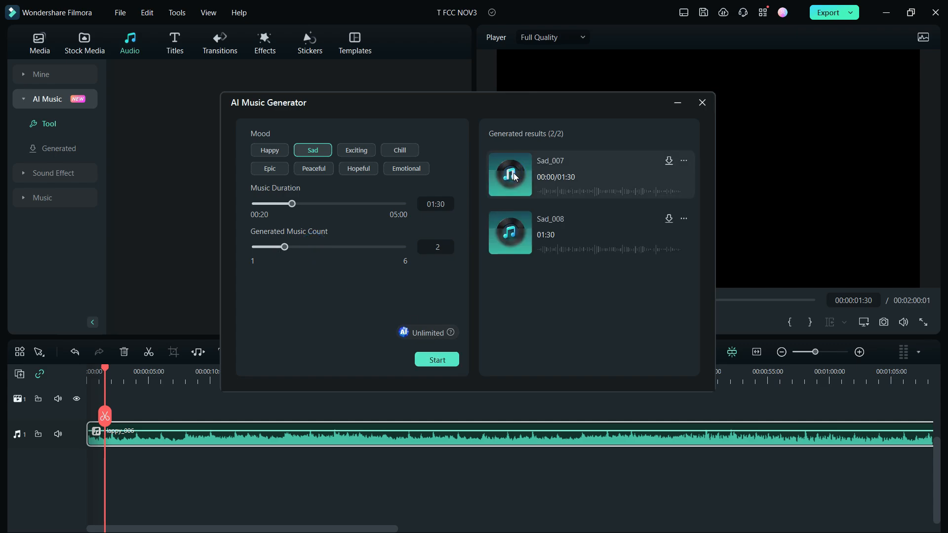
Step: Preview Sad_007 and Sad_008, then select the Exciting mood
{"action": "left_click", "coordinate": [510, 175]}
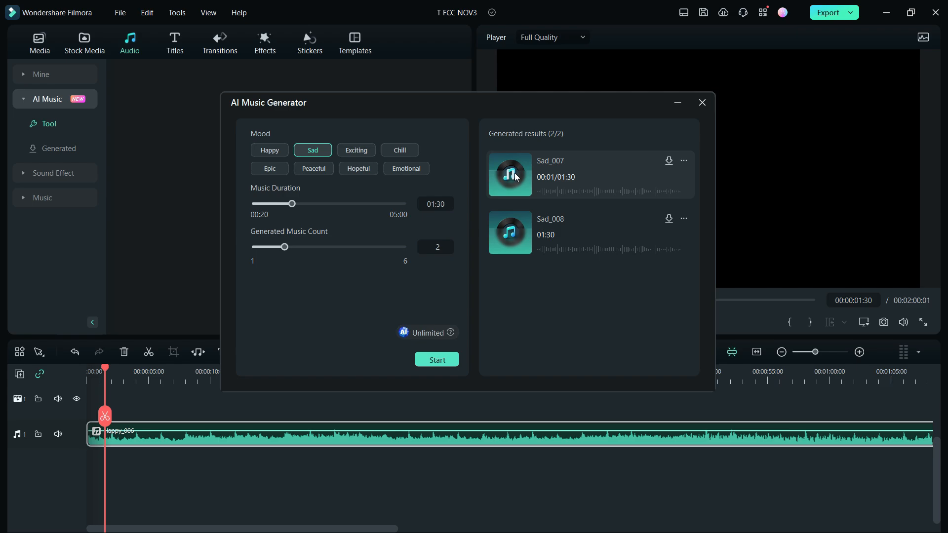
{"action": "left_click", "coordinate": [555, 191]}
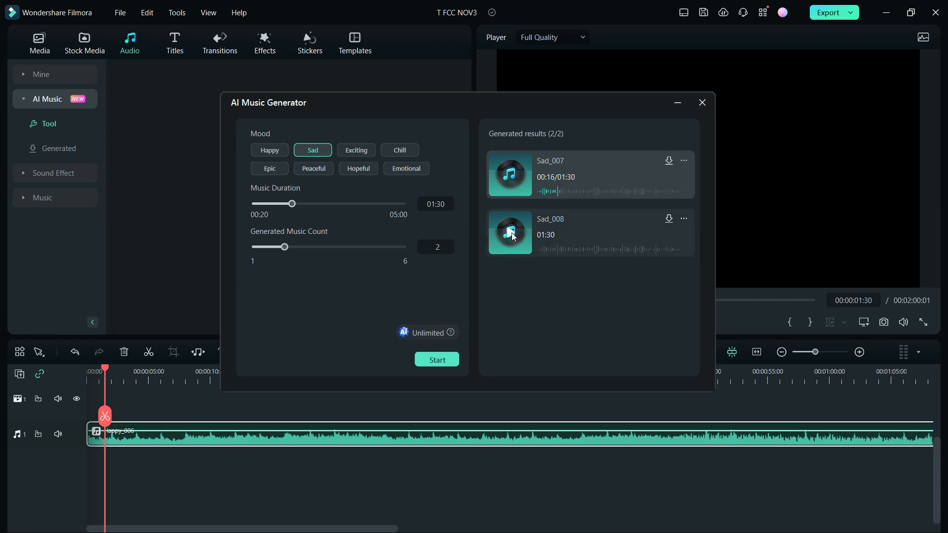
{"action": "left_click", "coordinate": [509, 235]}
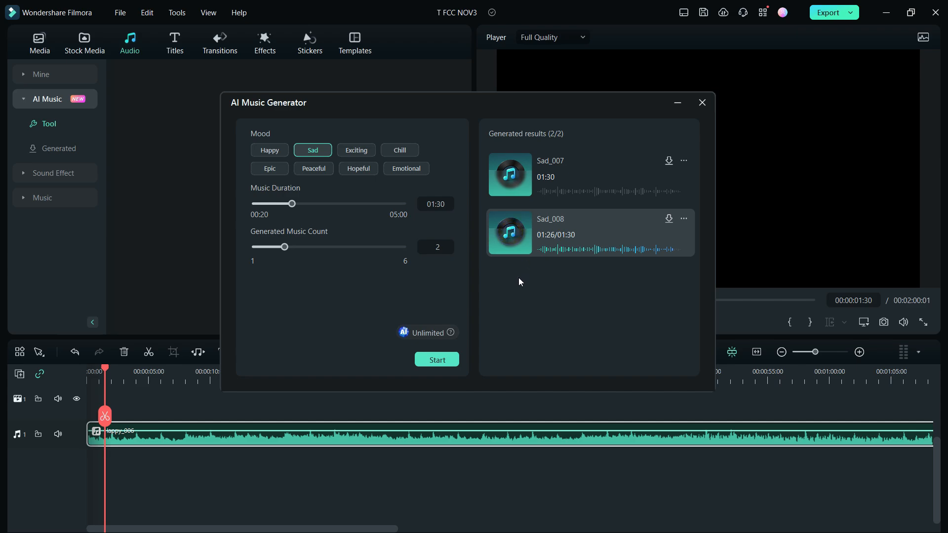
{"action": "left_click", "coordinate": [356, 150]}
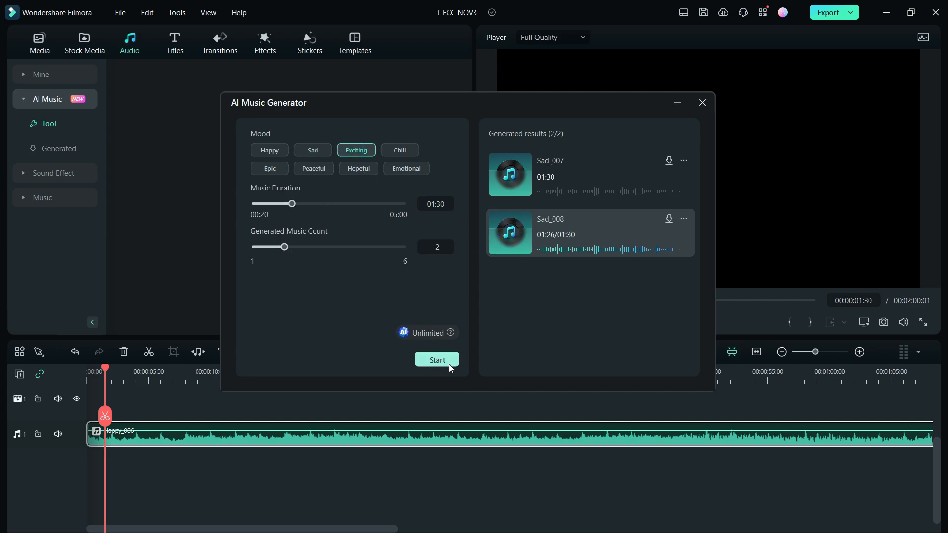
Step: Generate the Exciting tracks, preview Exciting_004, and select the Chill mood
{"action": "left_click", "coordinate": [436, 359]}
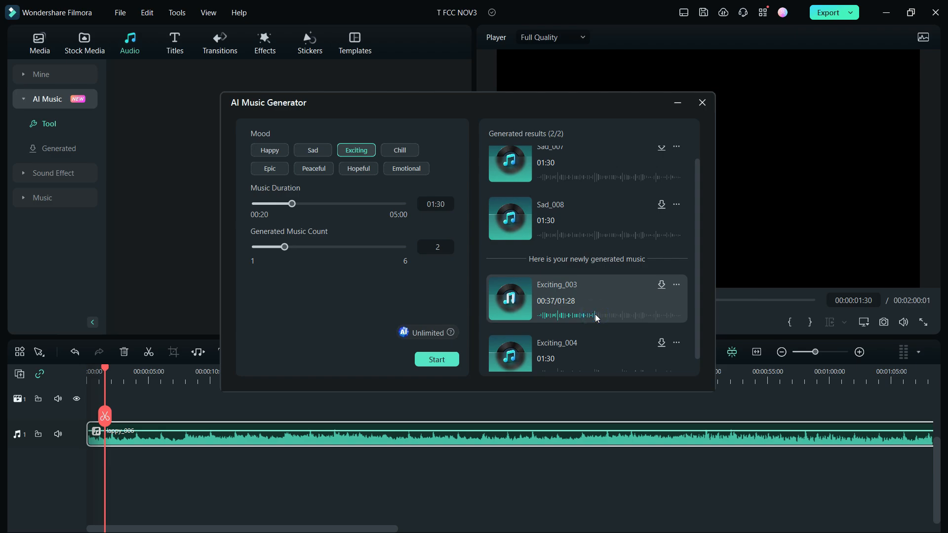
{"action": "mouse_move", "coordinate": [625, 319]}
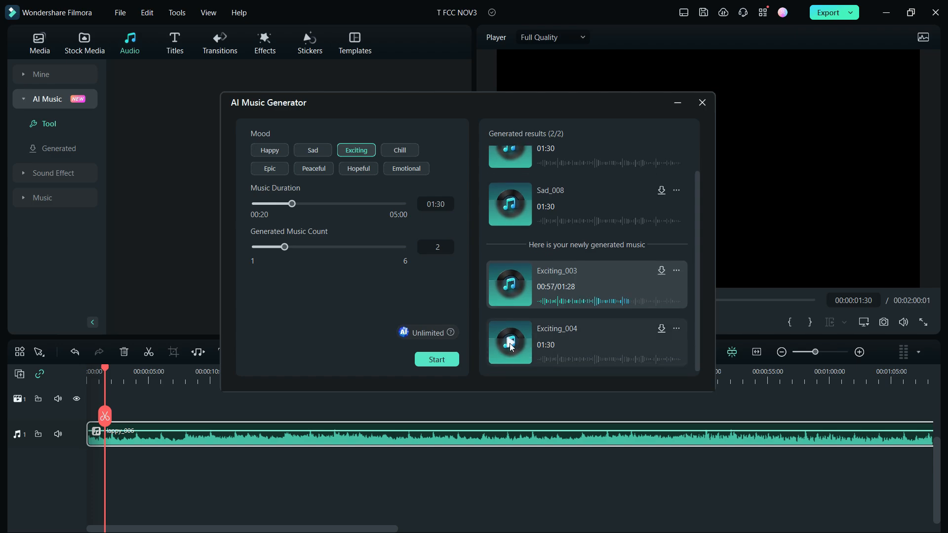
{"action": "left_click", "coordinate": [509, 343]}
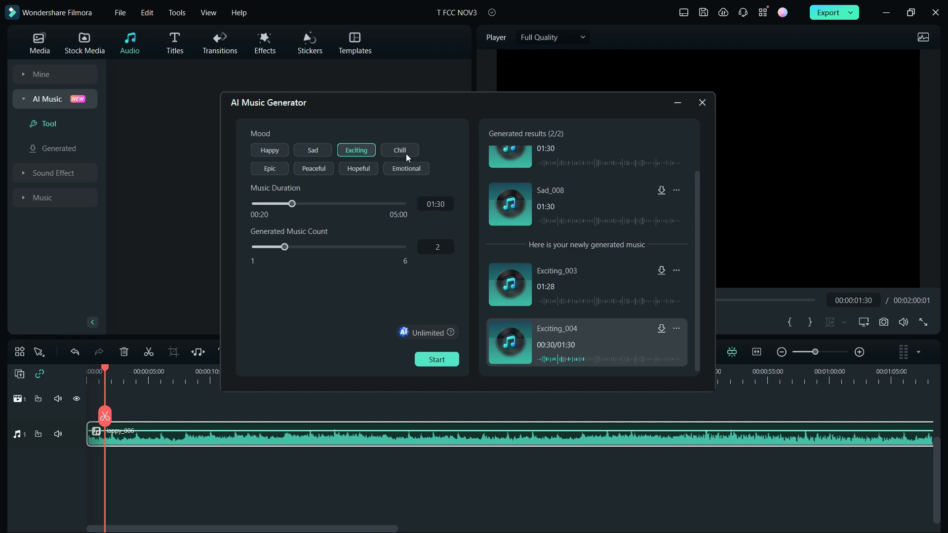
{"action": "left_click", "coordinate": [399, 150]}
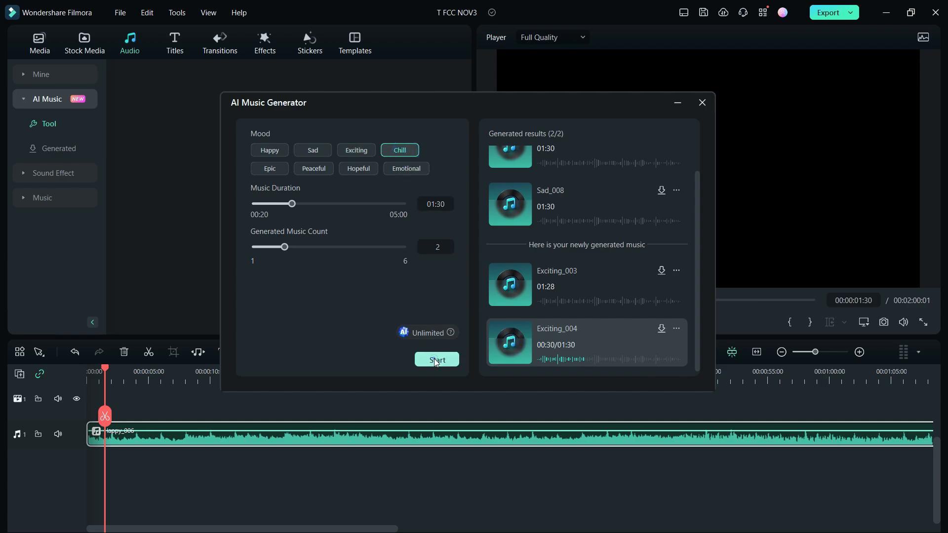
Step: Generate the Chill tracks, then select the Epic mood
{"action": "left_click", "coordinate": [435, 360]}
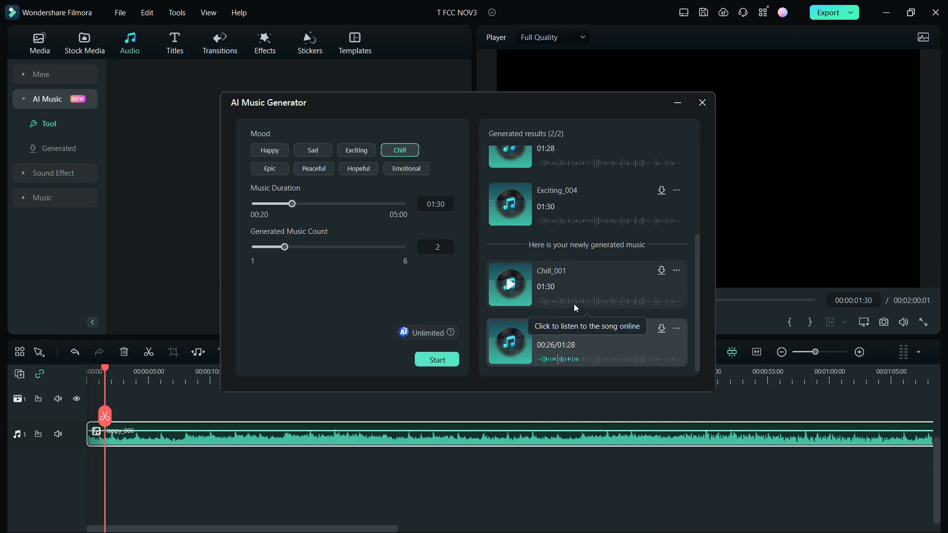
{"action": "left_click", "coordinate": [269, 168]}
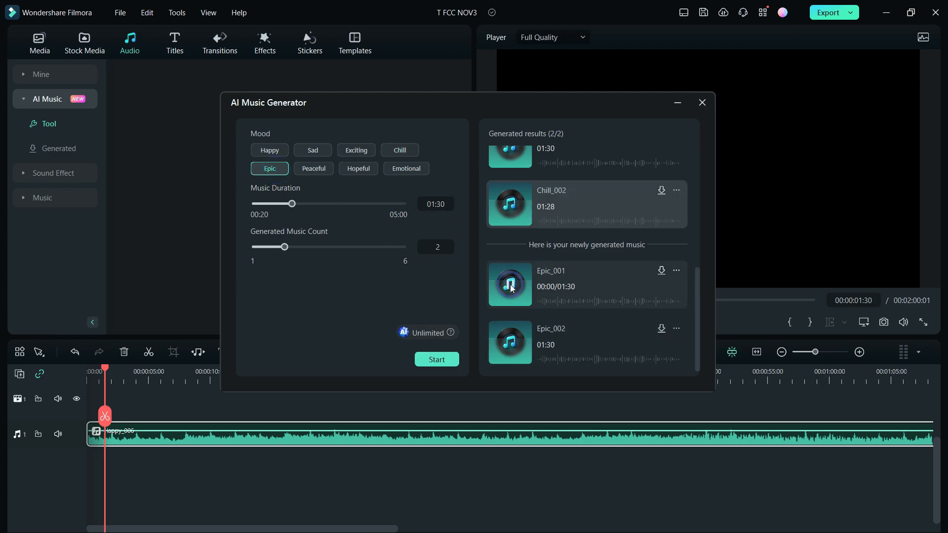
Step: Preview Epic_001 and Epic_002, then select the Peaceful mood
{"action": "left_click", "coordinate": [509, 285]}
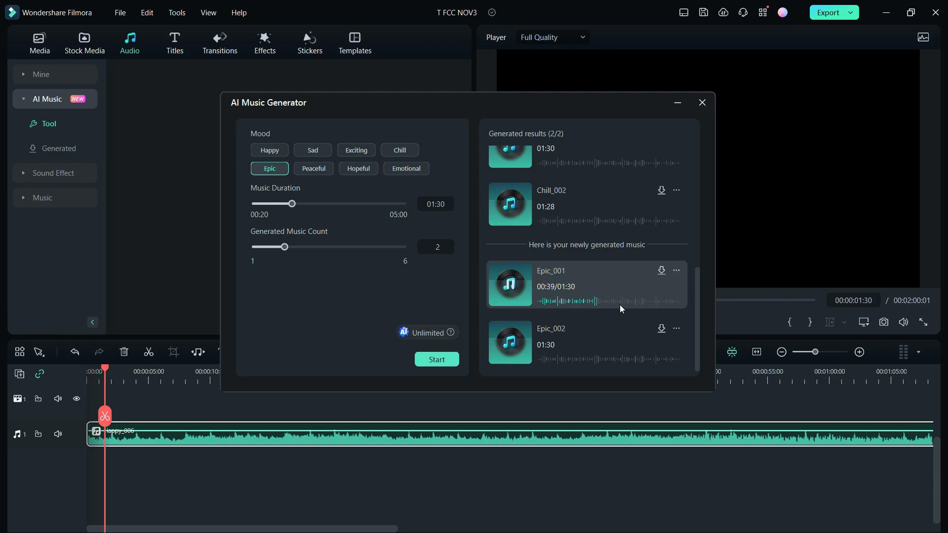
{"action": "left_click", "coordinate": [510, 342]}
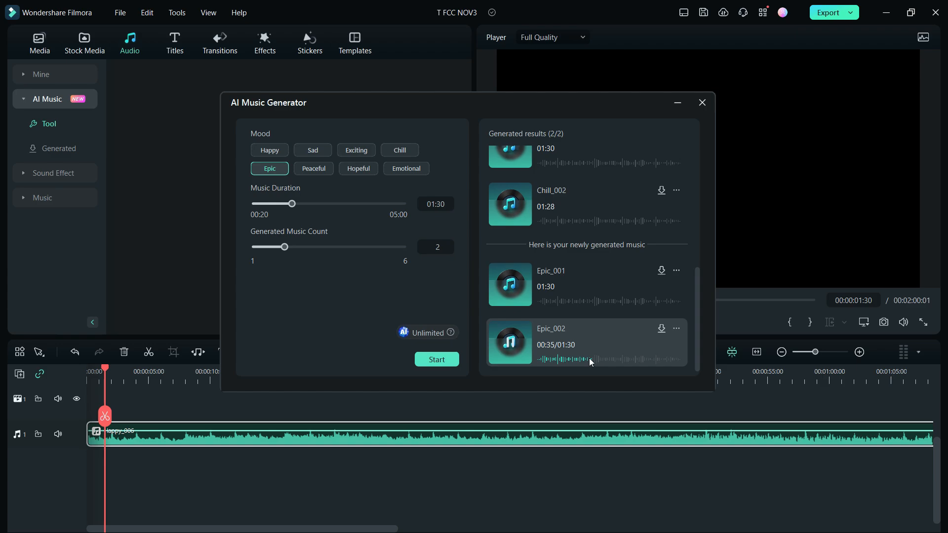
{"action": "left_click", "coordinate": [633, 358]}
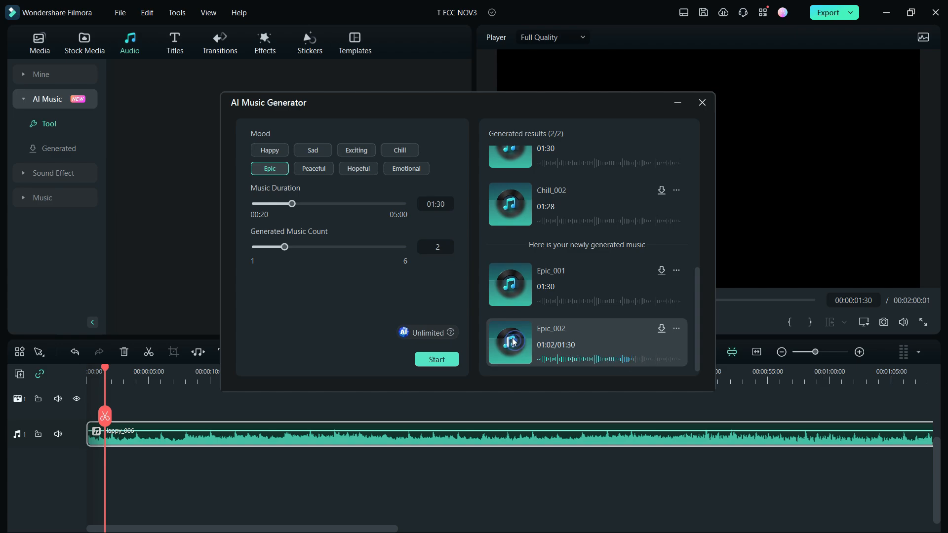
{"action": "left_click", "coordinate": [313, 168]}
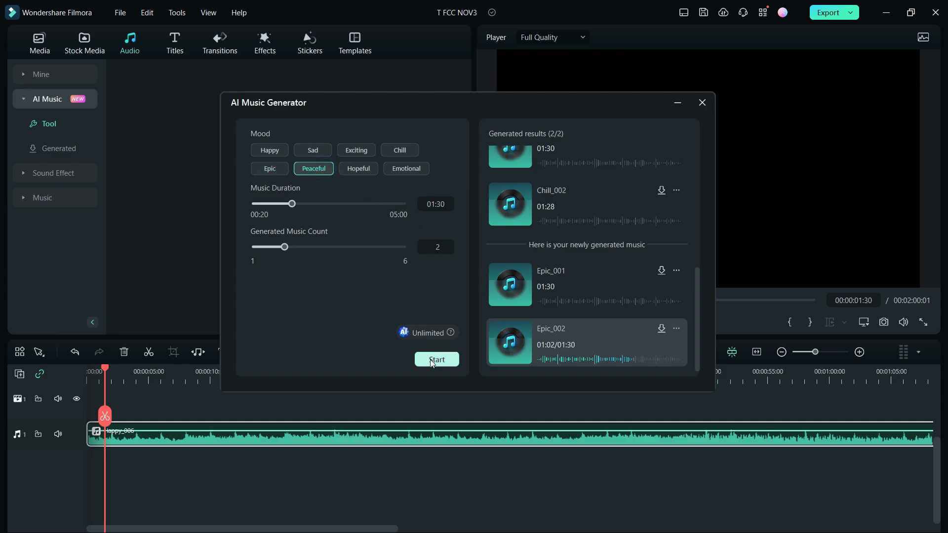
Step: Generate Peaceful_001 and Peaceful_002, preview both, and pause the Peaceful_002 preview
{"action": "left_click", "coordinate": [436, 359]}
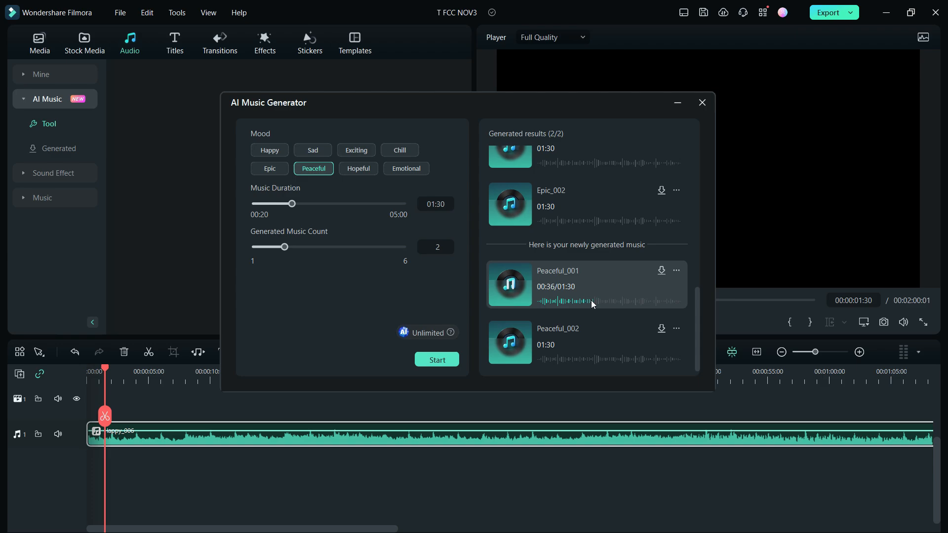
{"action": "left_click", "coordinate": [509, 342]}
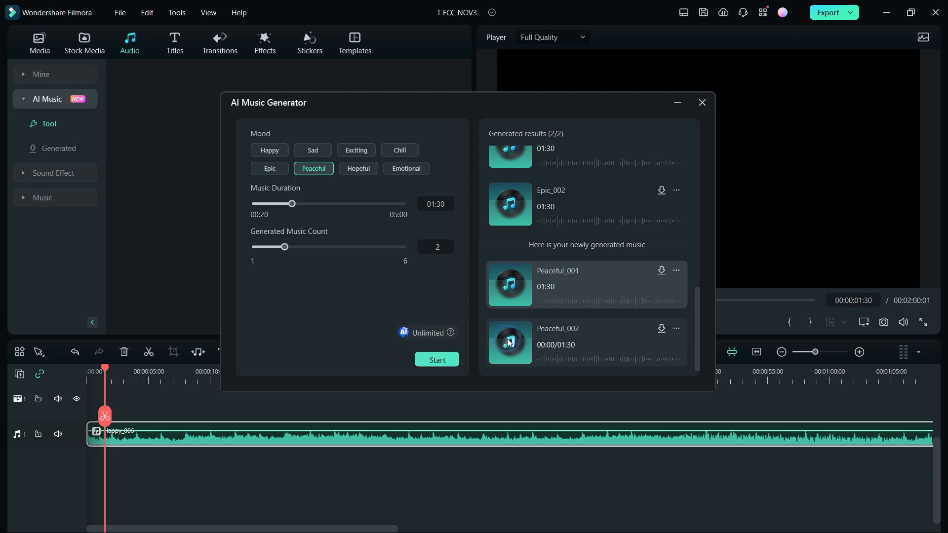
{"action": "left_click", "coordinate": [509, 343]}
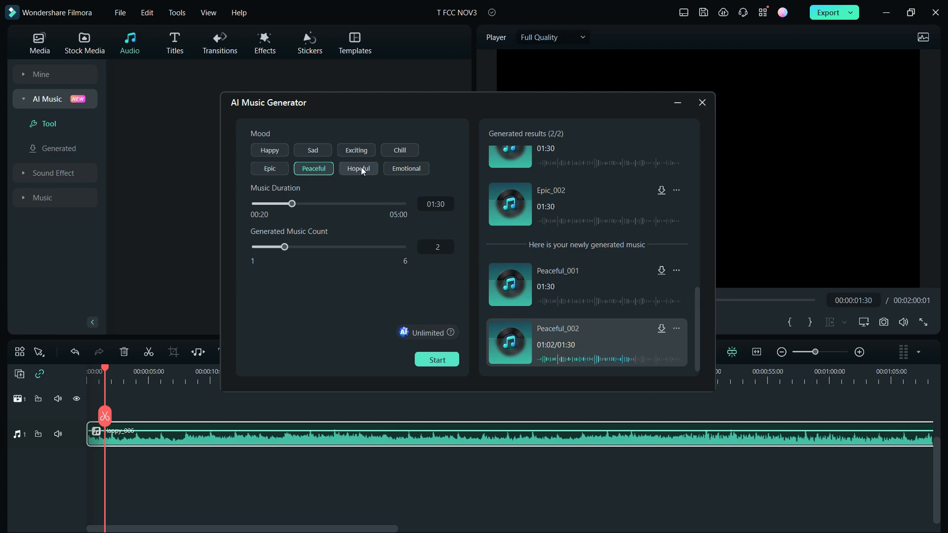
{"action": "left_click", "coordinate": [509, 342]}
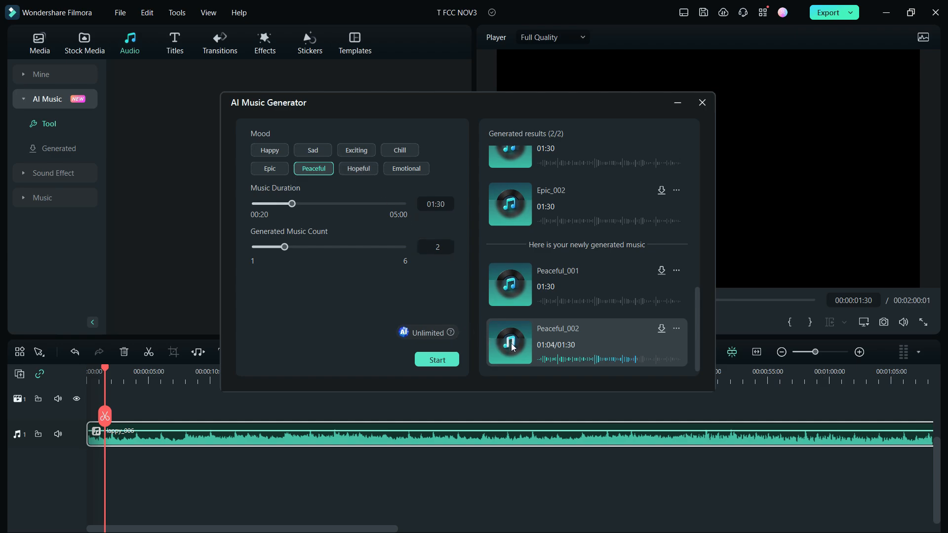
{"action": "left_click", "coordinate": [357, 167]}
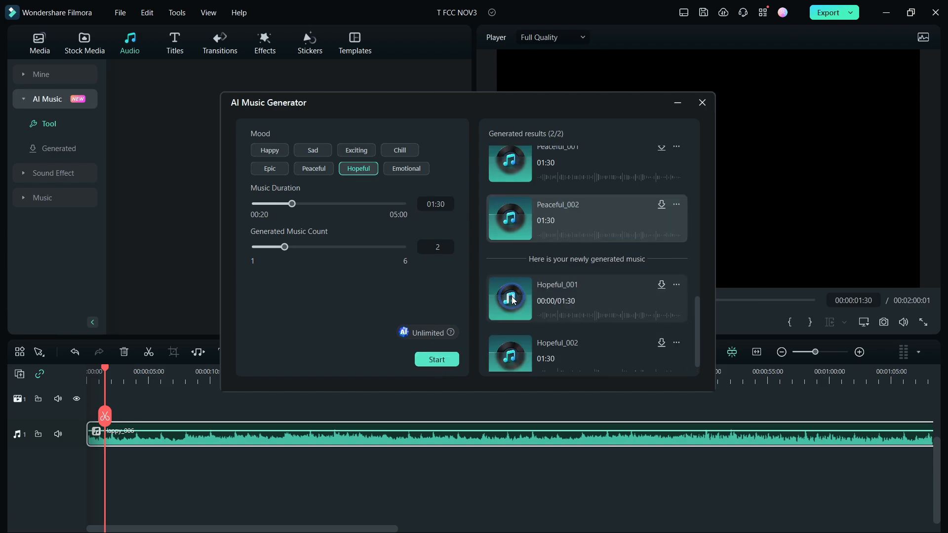
Step: Preview Hopeful_001, then skip ahead within the Hopeful_002 preview
{"action": "left_click", "coordinate": [510, 299]}
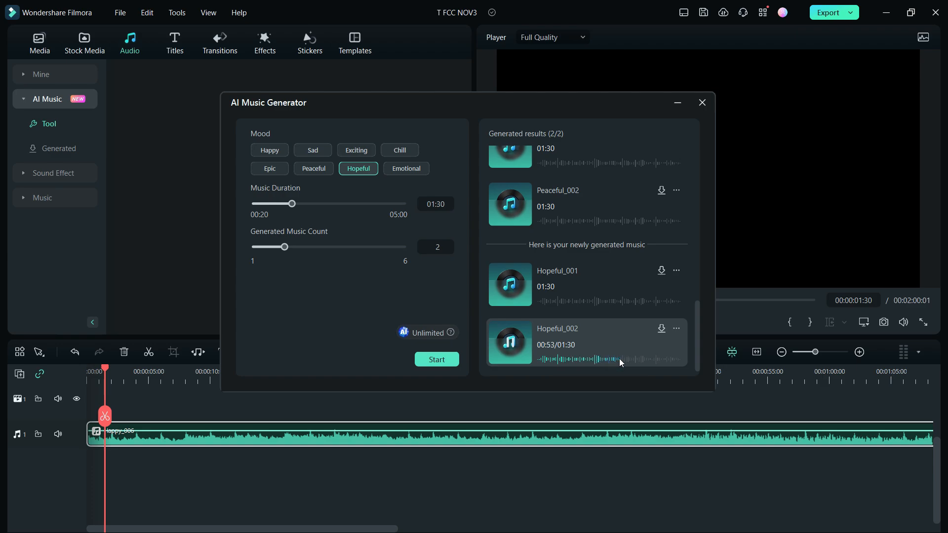
{"action": "left_click", "coordinate": [405, 168]}
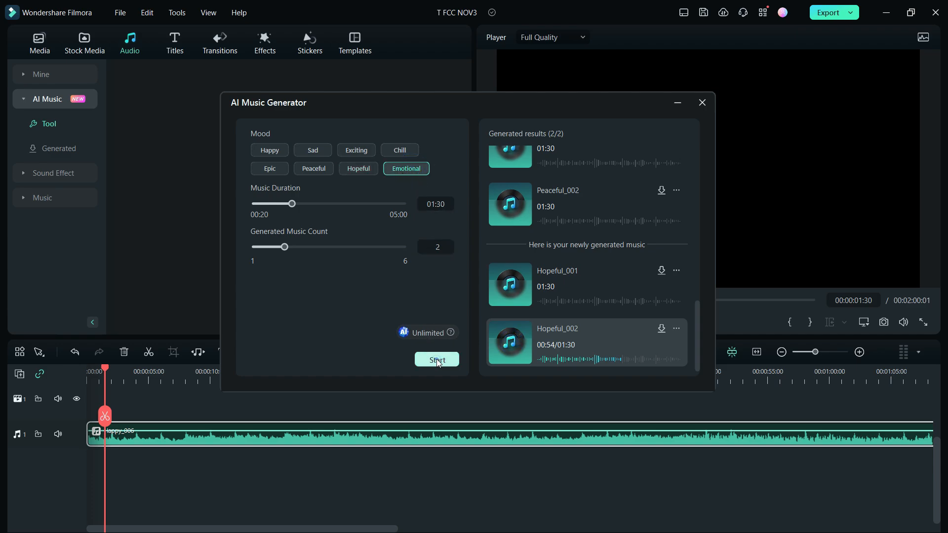
Step: Generate Emotional_004 and Emotional_005, preview both, and view Emotional_005's Non-Commercial Use license
{"action": "left_click", "coordinate": [437, 360]}
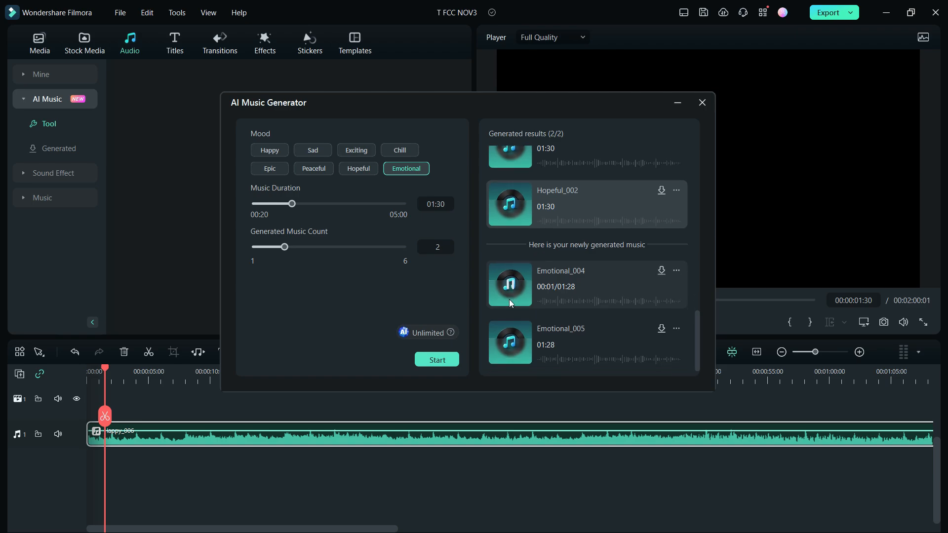
{"action": "mouse_move", "coordinate": [579, 306]}
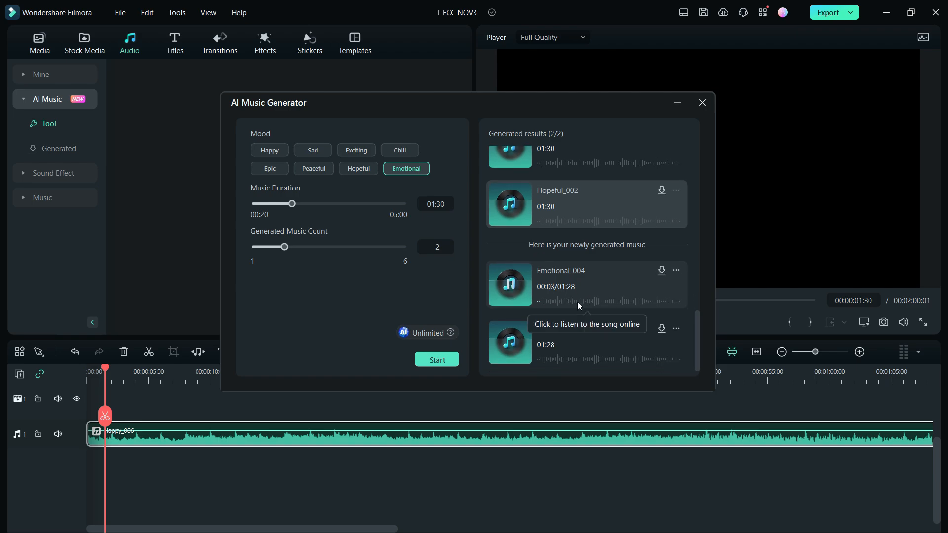
{"action": "left_click", "coordinate": [577, 301]}
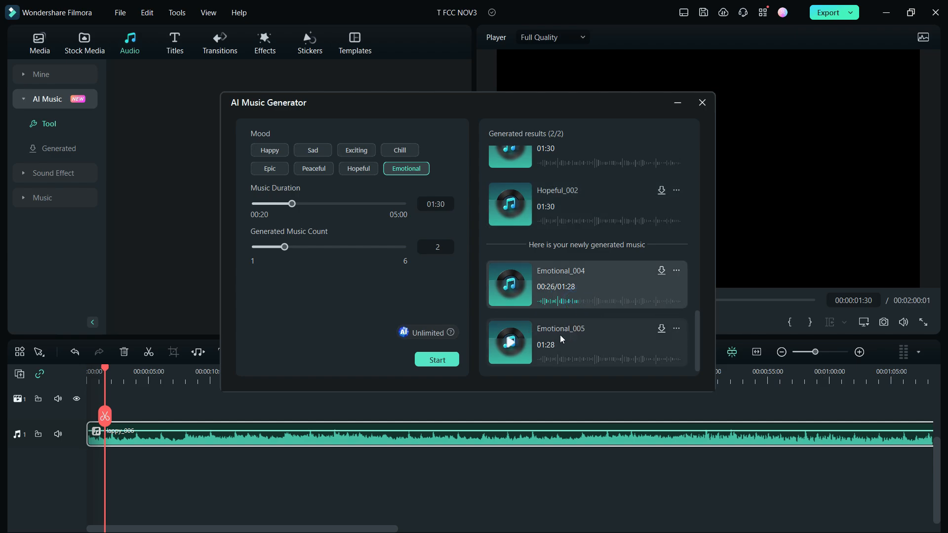
{"action": "left_click", "coordinate": [509, 343]}
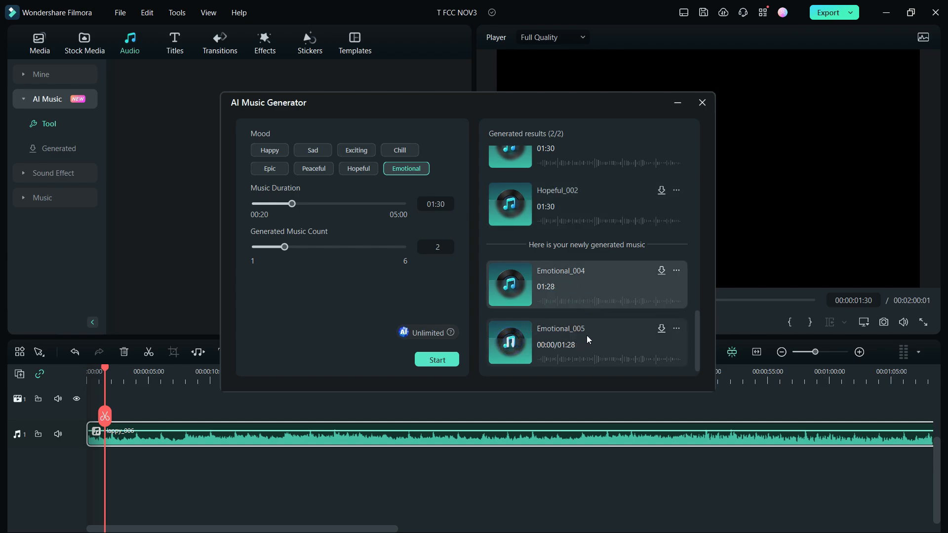
{"action": "mouse_move", "coordinate": [604, 337]}
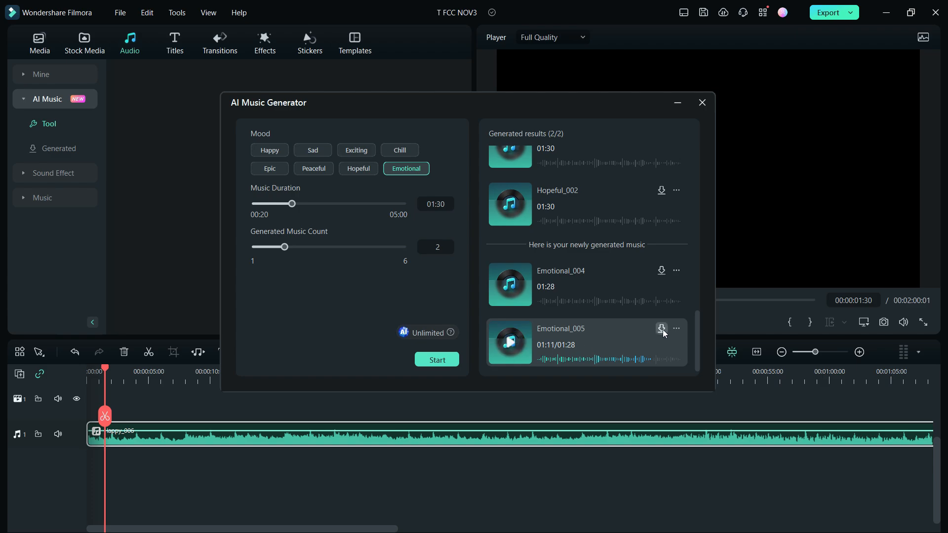
{"action": "mouse_move", "coordinate": [682, 333]}
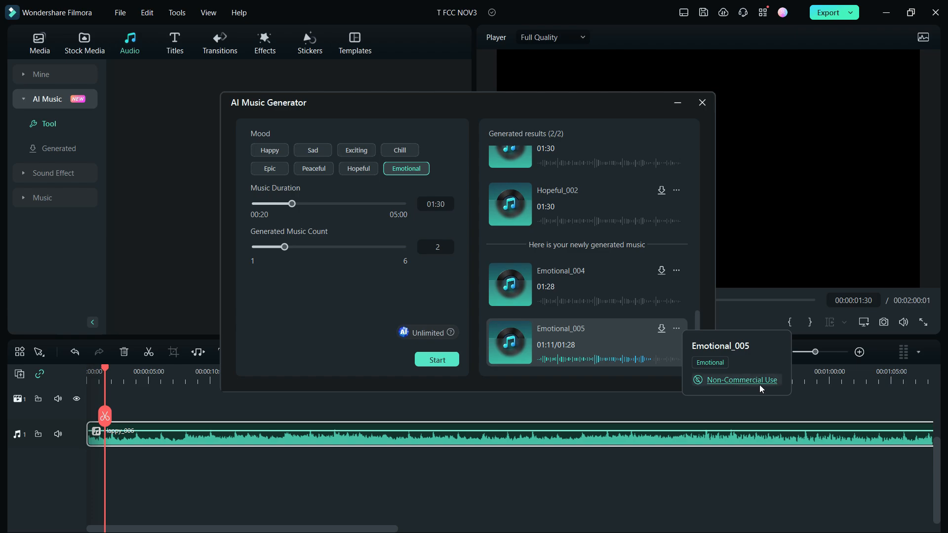
{"action": "left_click", "coordinate": [738, 380]}
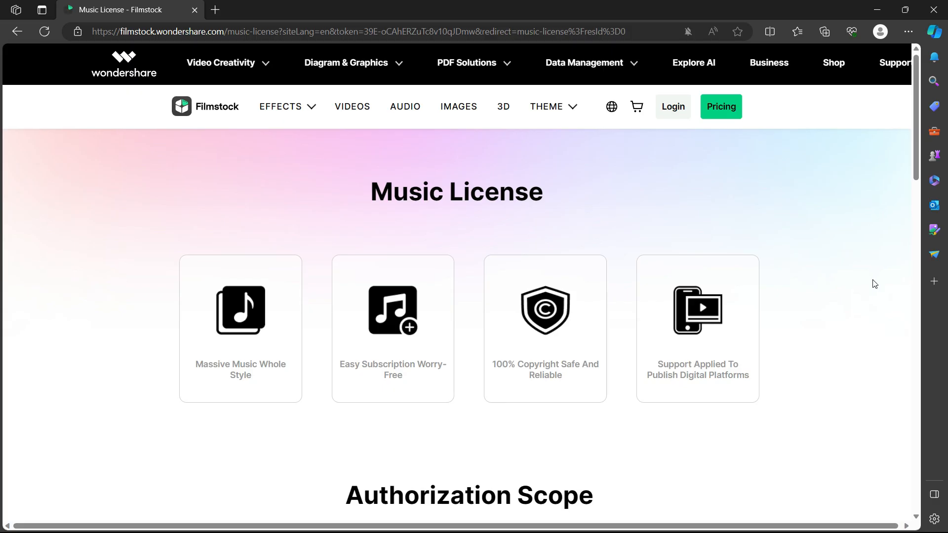
Step: Scroll the Filmstock Music License page down to the Authorization Scope terms
{"action": "scroll", "scroll_direction": "down", "scroll_amount": 3}
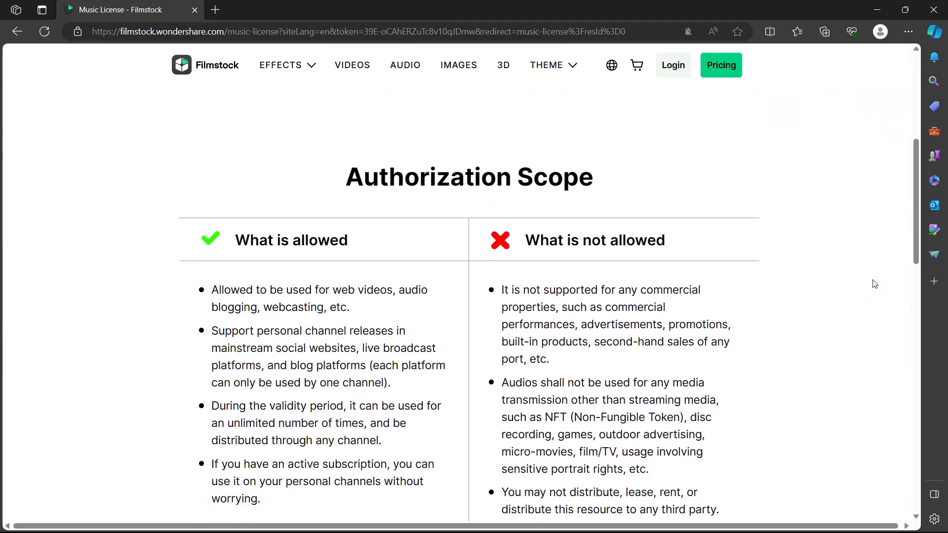
{"action": "scroll", "scroll_direction": "down", "scroll_amount": 3}
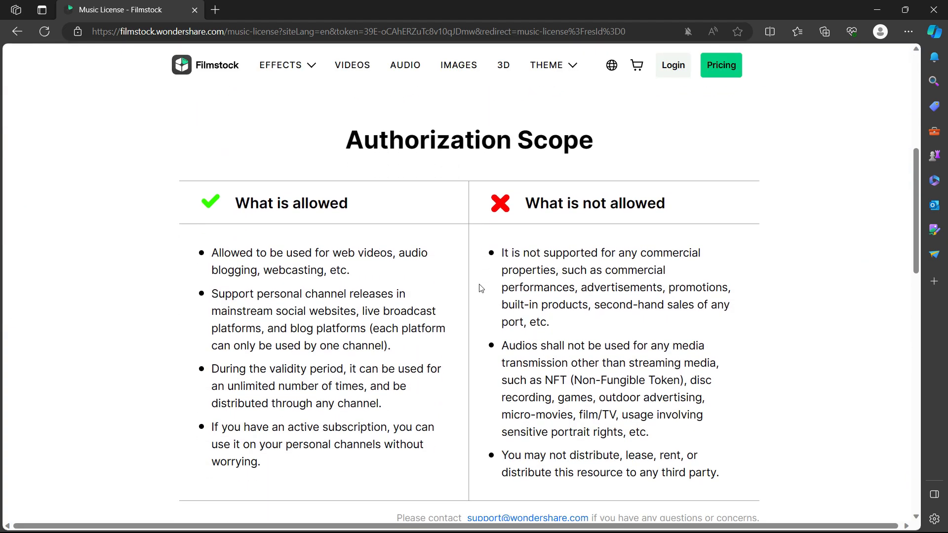
{"action": "mouse_move", "coordinate": [398, 267]}
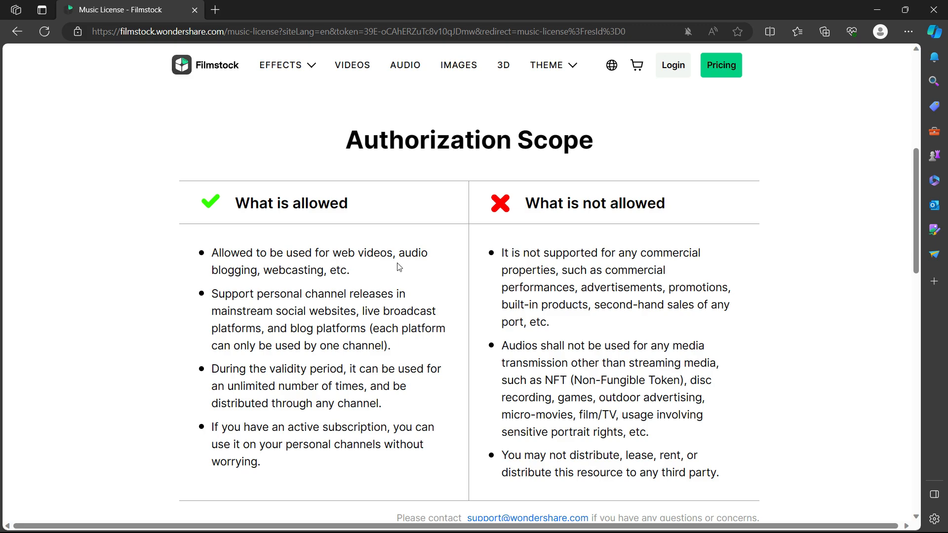
{"action": "mouse_move", "coordinate": [329, 286]}
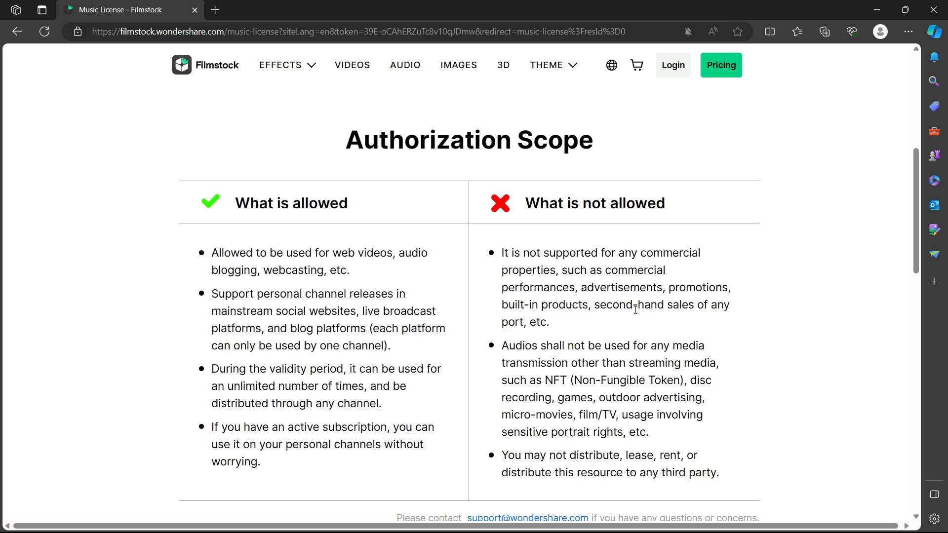
{"action": "mouse_move", "coordinate": [754, 325]}
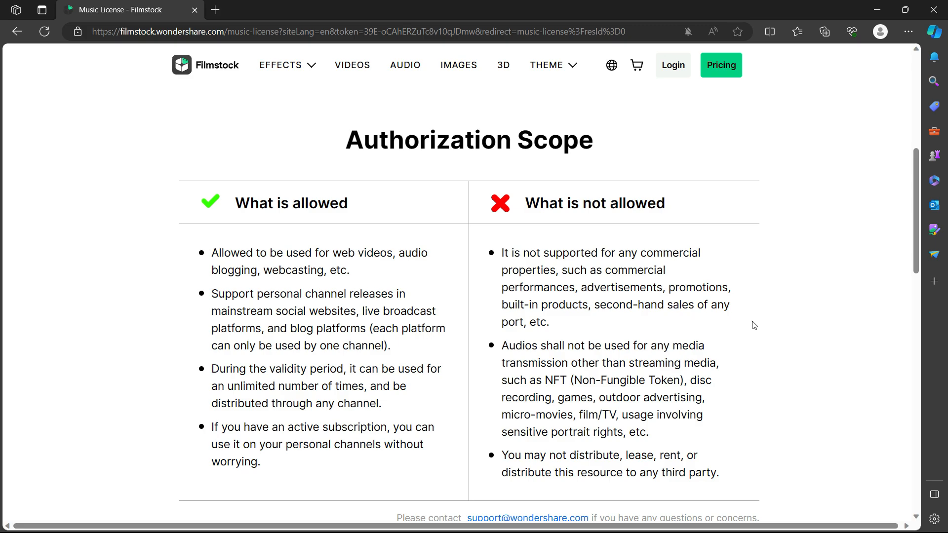
{"action": "mouse_move", "coordinate": [722, 326]}
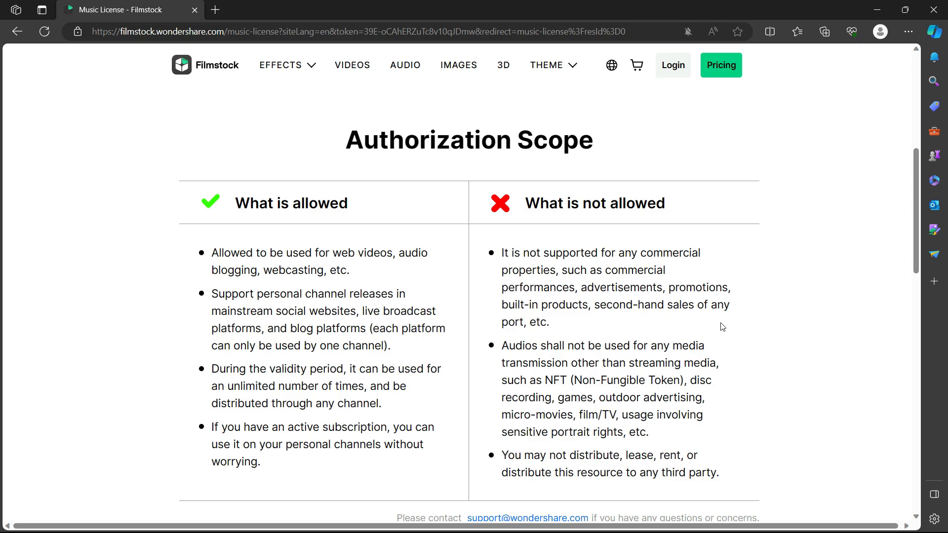
{"action": "mouse_move", "coordinate": [762, 331]}
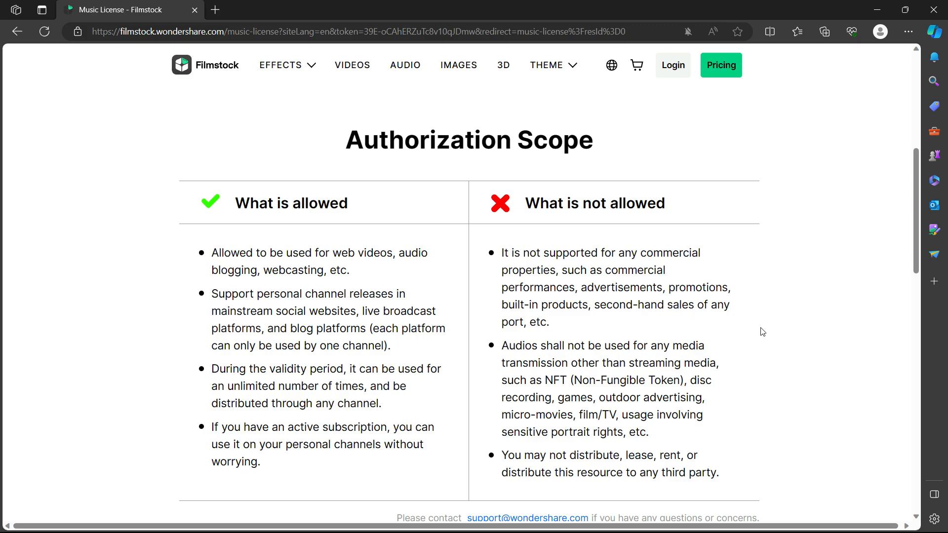
{"action": "mouse_move", "coordinate": [738, 479]}
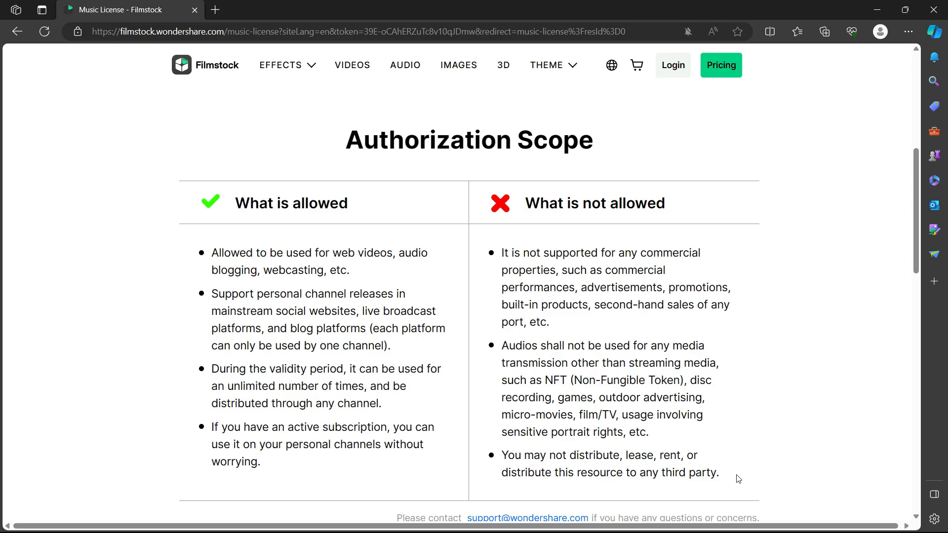
{"action": "mouse_move", "coordinate": [742, 467]}
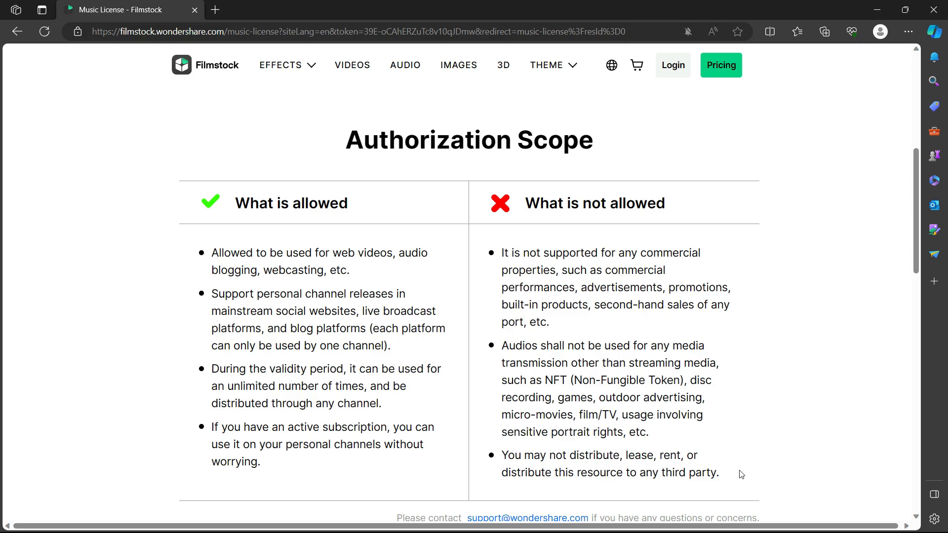
{"action": "mouse_move", "coordinate": [379, 469]}
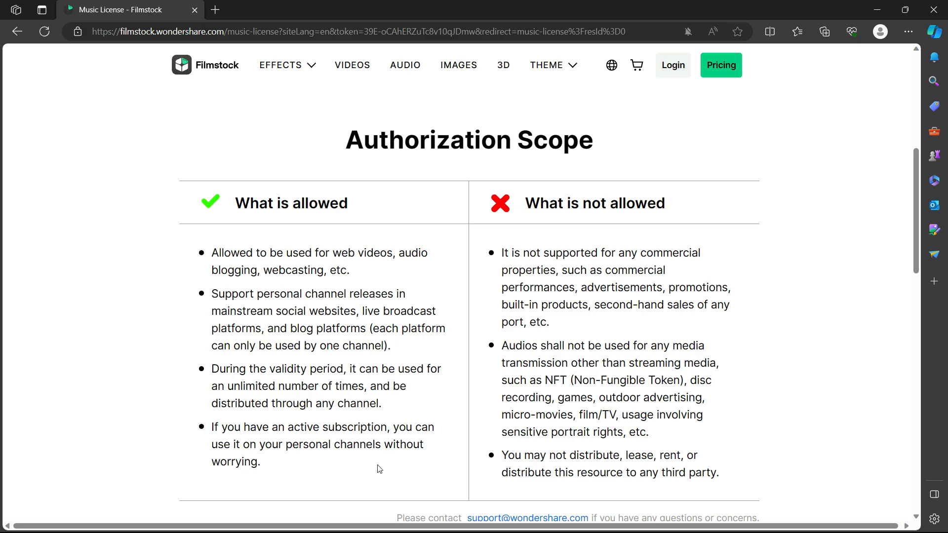
{"action": "mouse_move", "coordinate": [360, 468]}
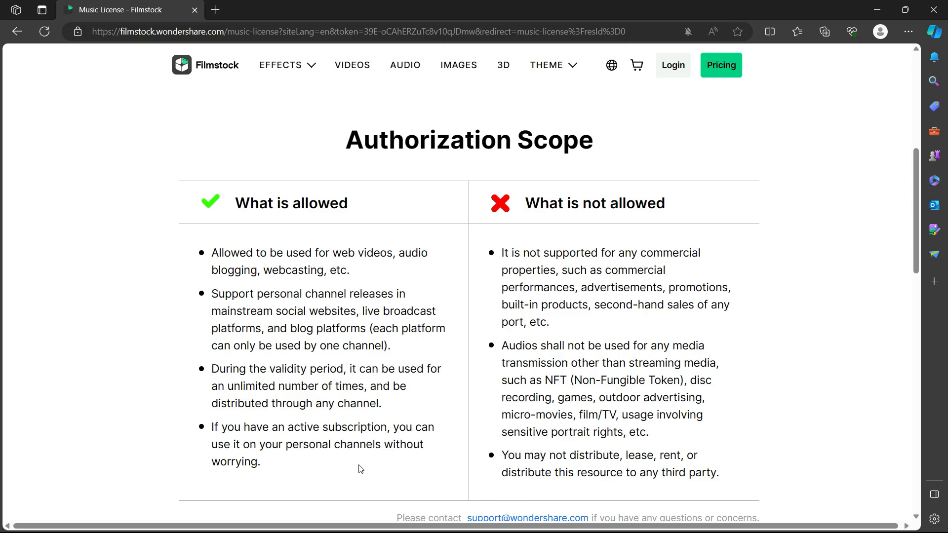
{"action": "mouse_move", "coordinate": [344, 469]}
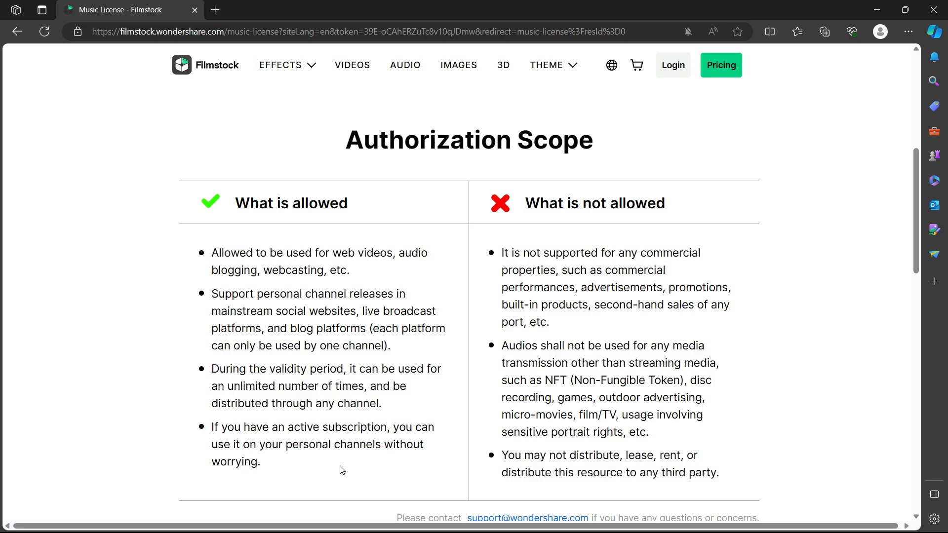
{"action": "scroll", "scroll_direction": "down", "scroll_amount": 3}
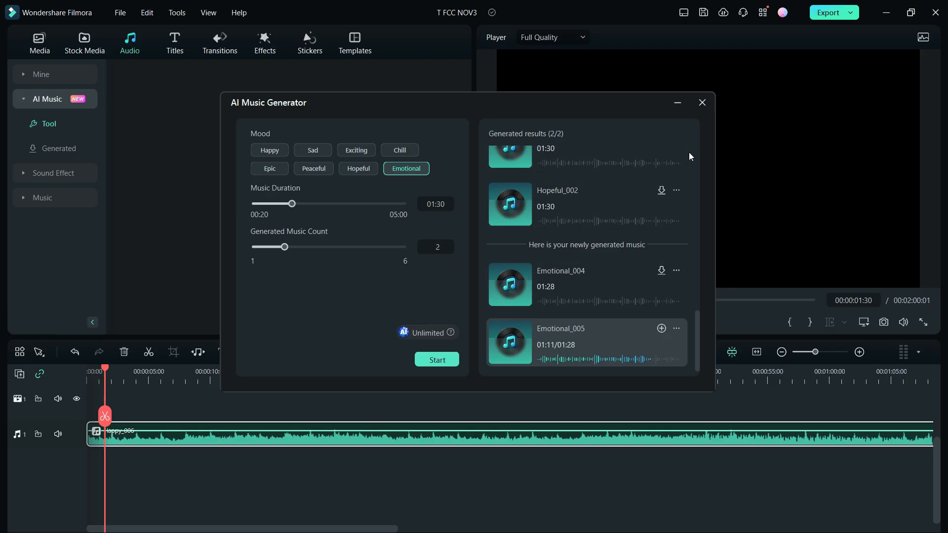
Step: Close the AI Music Generator and confirm clearing its generated records
{"action": "left_click", "coordinate": [701, 102]}
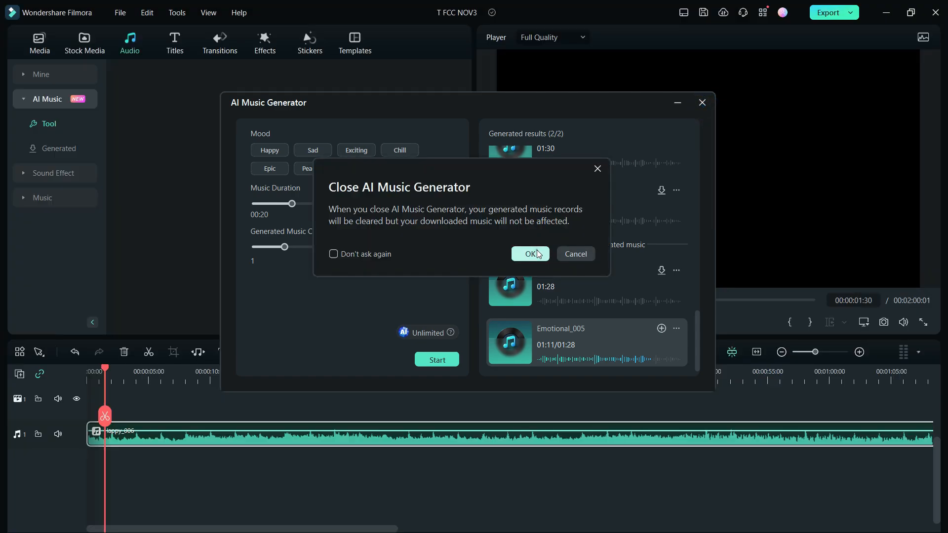
{"action": "left_click", "coordinate": [529, 253]}
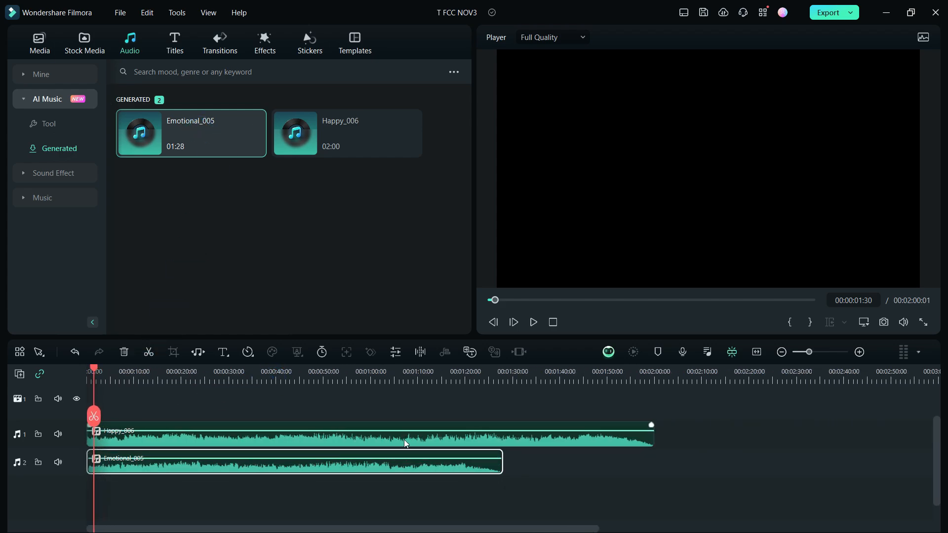
{"action": "mouse_move", "coordinate": [411, 434]}
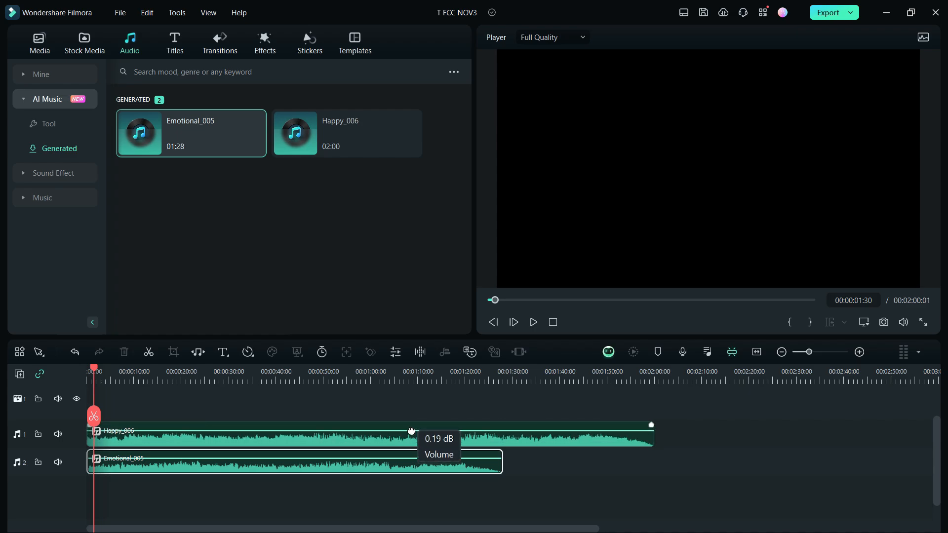
Step: Drag the Emotional_005 clip's volume line on audio track 2 down to -1.50 dB
{"action": "left_click_drag", "start_coordinate": [411, 434], "coordinate": [399, 464]}
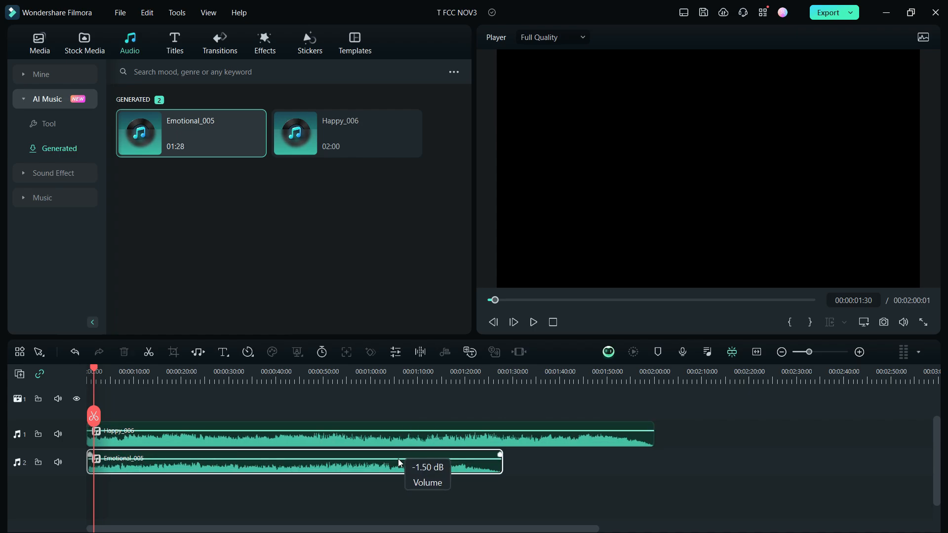